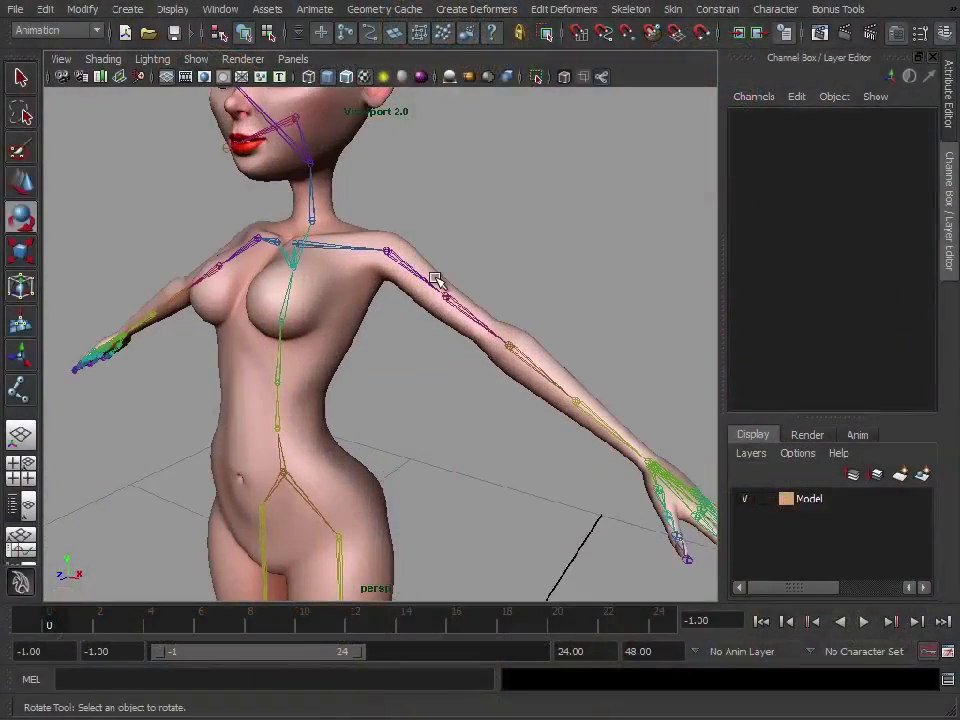
# Rotate the left shoulder joint on several axes with rotations following its local axes
pyautogui.click(436, 280)
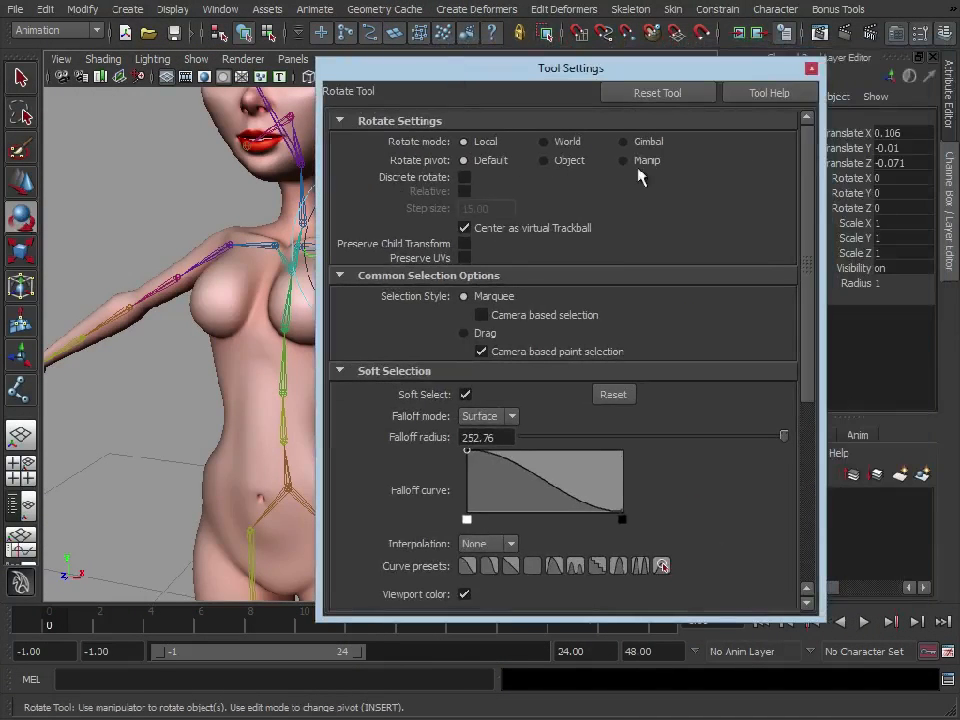
pyautogui.click(812, 68)
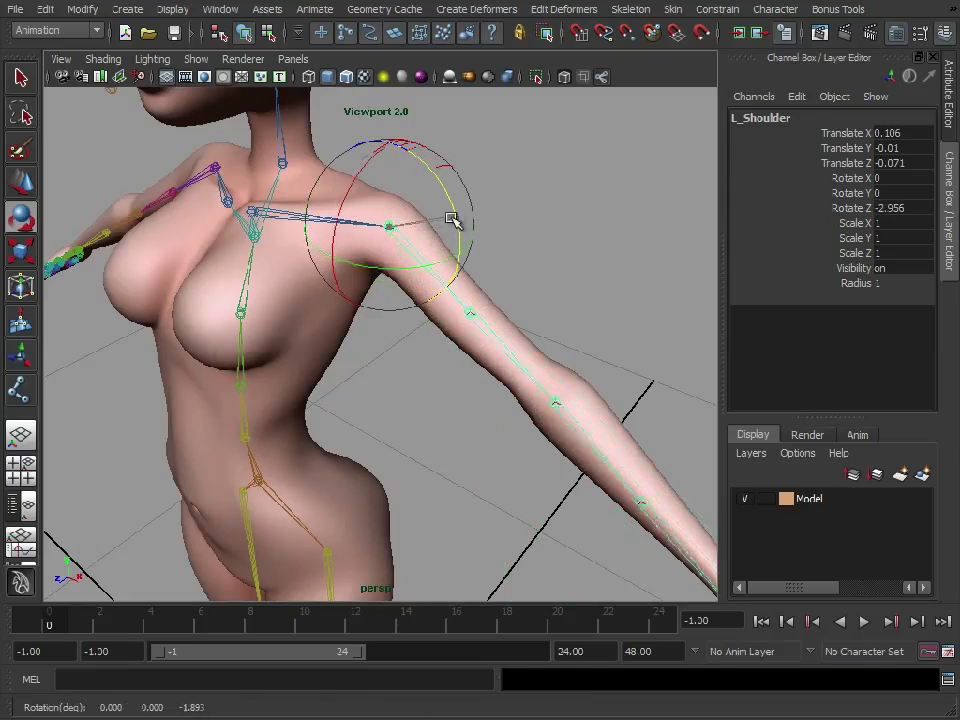
pyautogui.moveTo(452, 220); pyautogui.dragTo(444, 192)
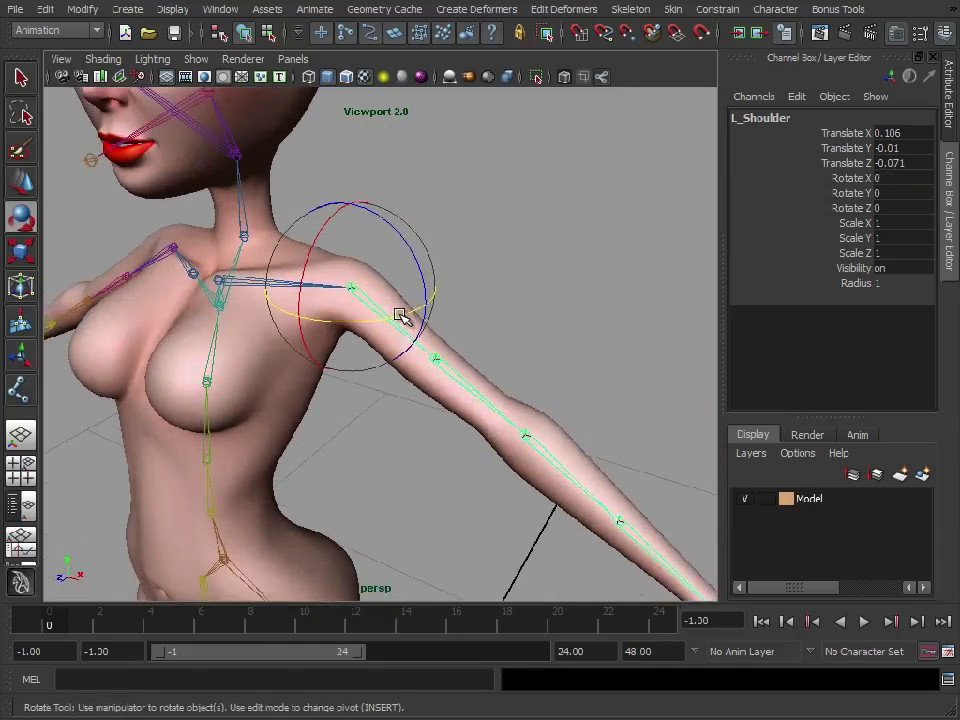
pyautogui.moveTo(400, 316); pyautogui.dragTo(436, 340)
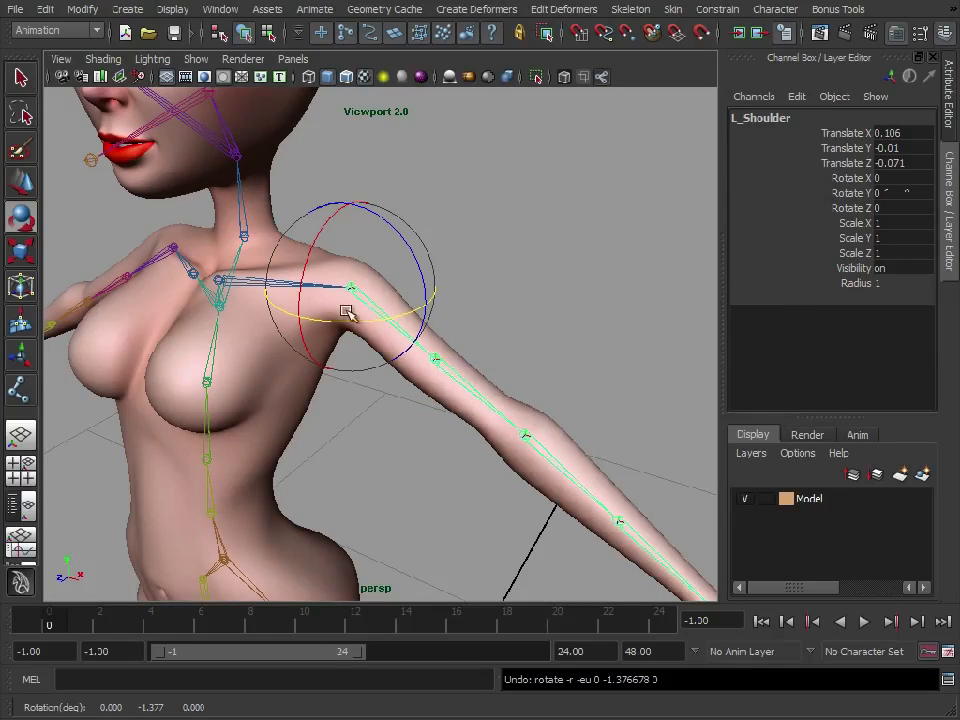
pyautogui.moveTo(344, 312); pyautogui.dragTo(400, 240)
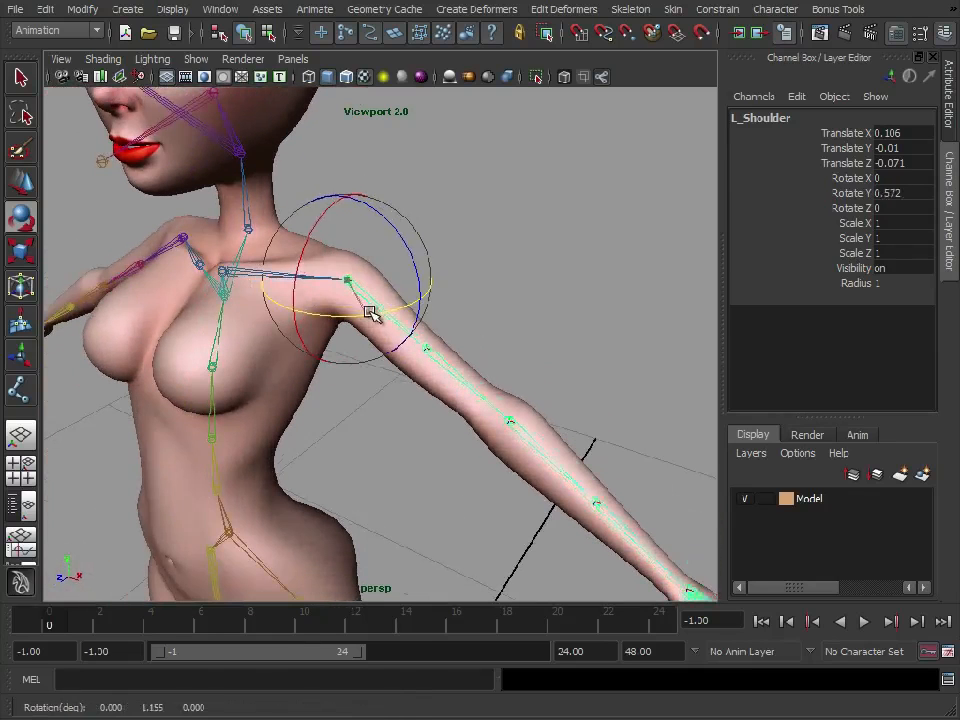
pyautogui.moveTo(370, 316); pyautogui.dragTo(344, 252)
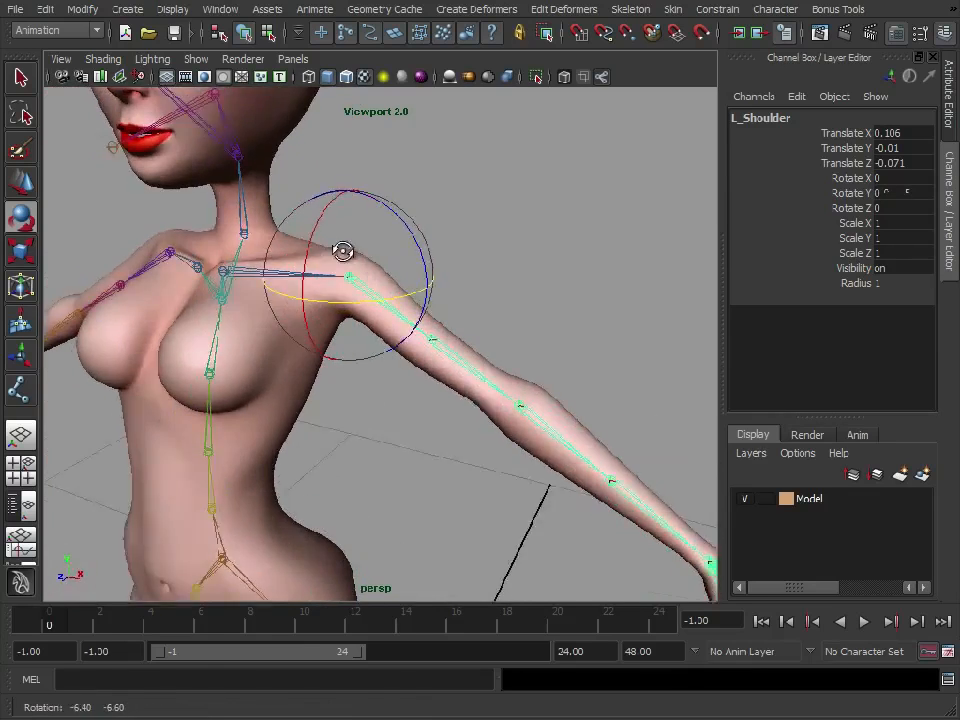
pyautogui.moveTo(344, 250); pyautogui.dragTo(340, 178)
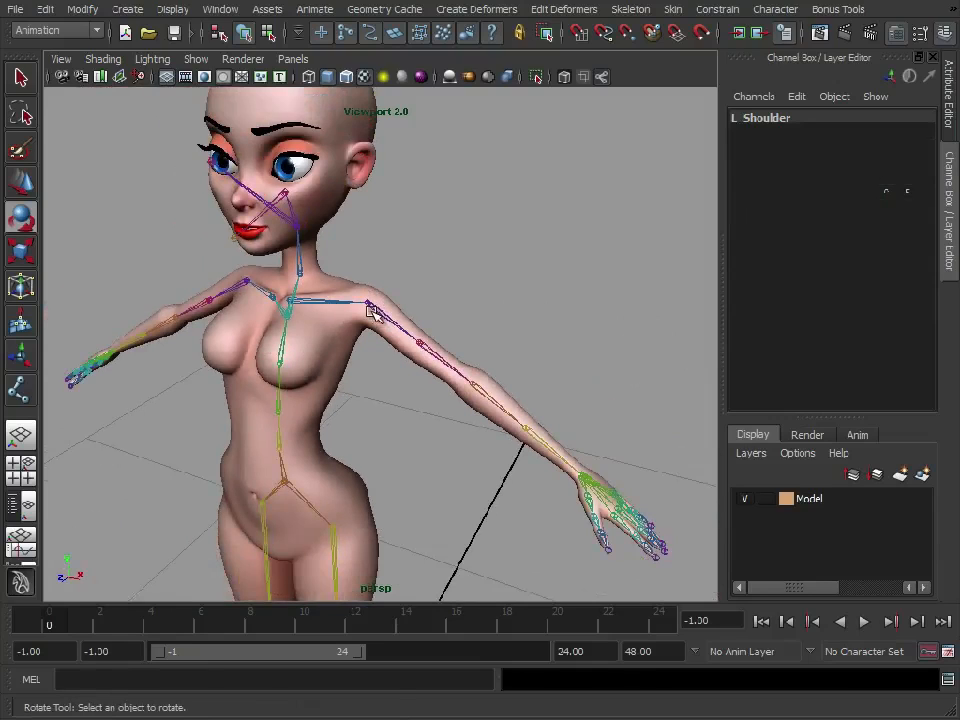
pyautogui.moveTo(410, 344)
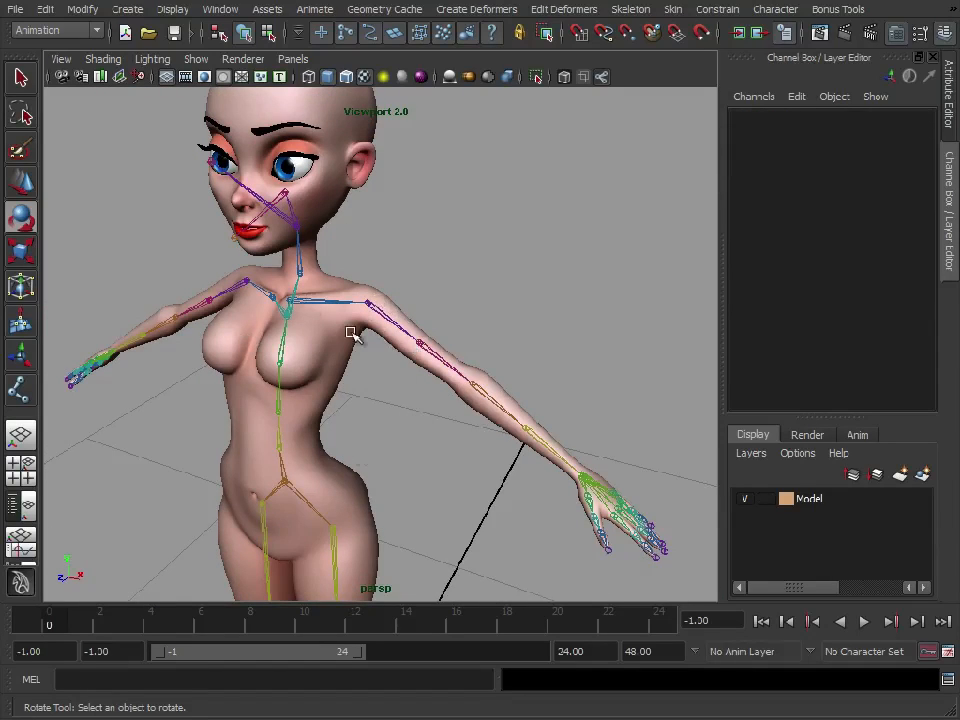
pyautogui.moveTo(376, 318)
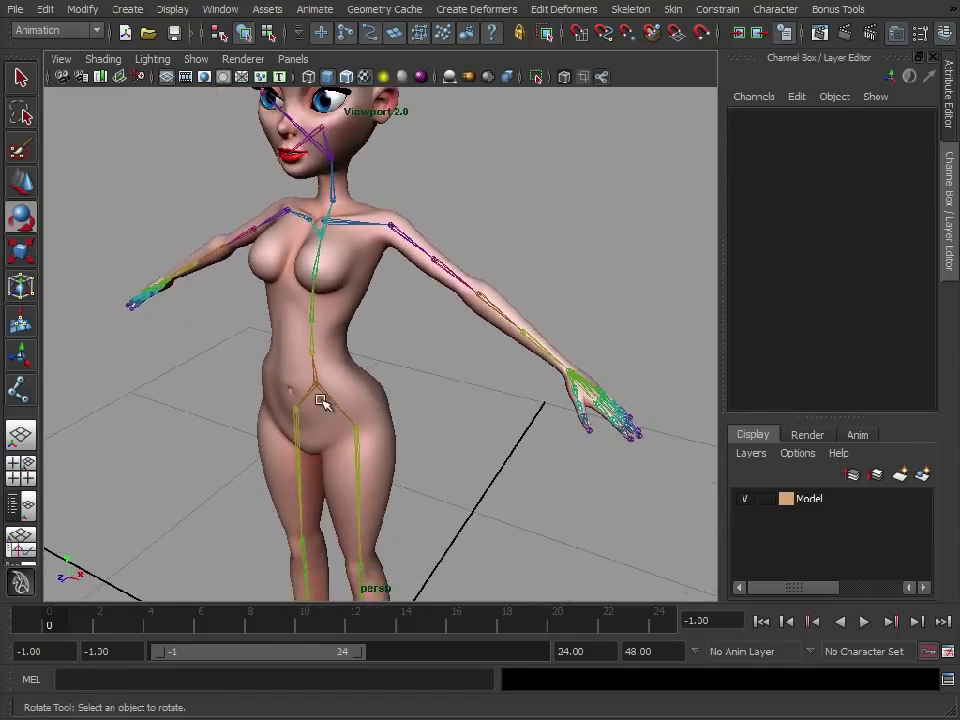
# Show local rotation axes on the whole Root hierarchy and orbit toward the left arm
pyautogui.click(318, 400)
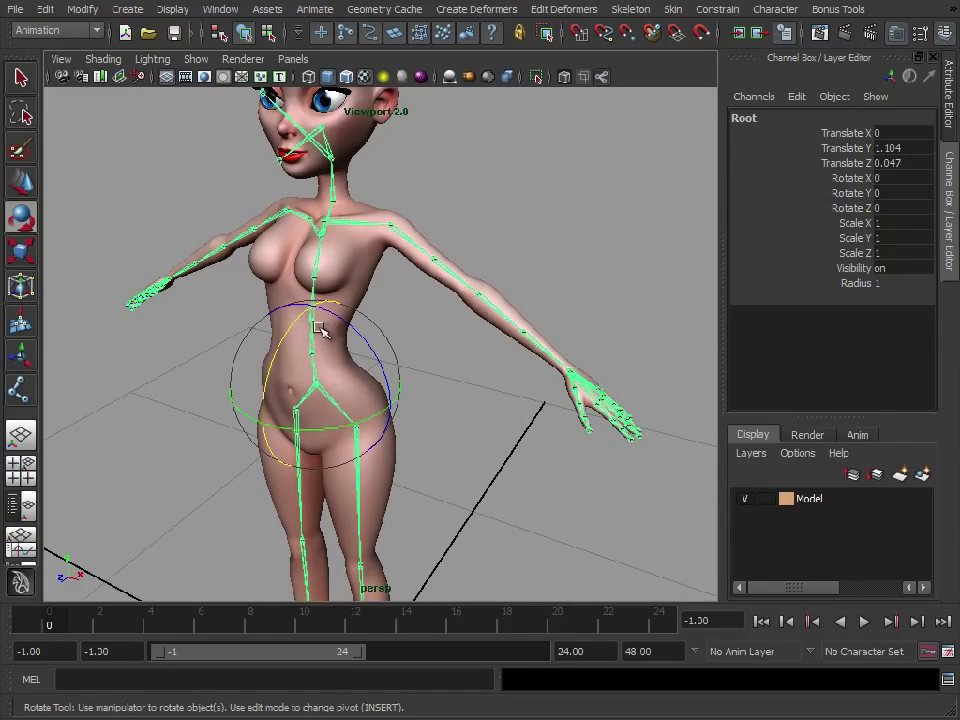
pyautogui.click(44, 8)
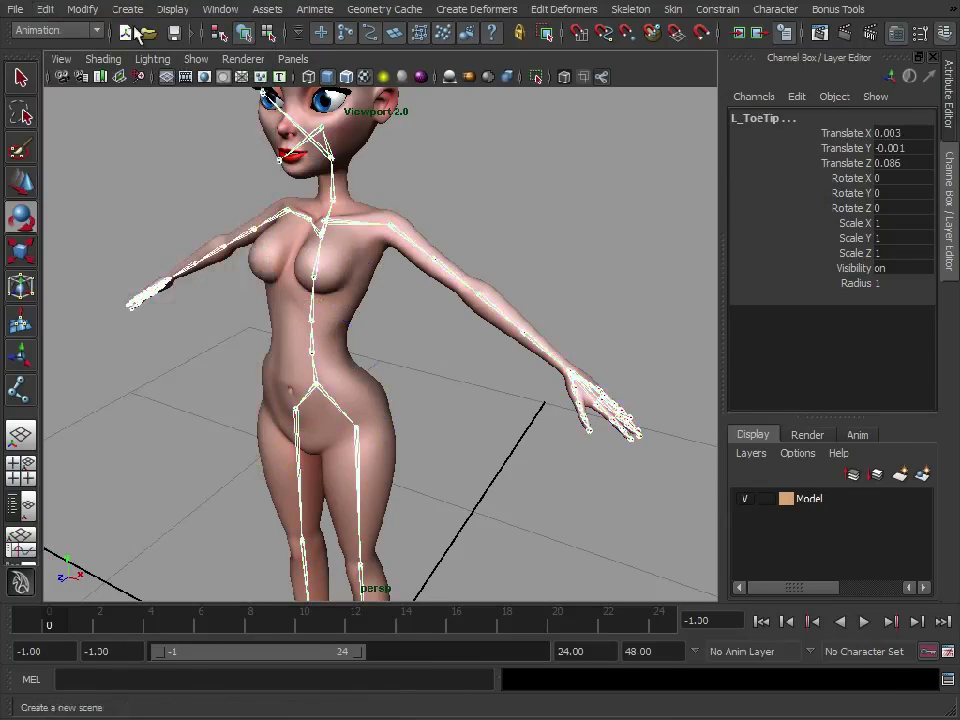
pyautogui.click(44, 8)
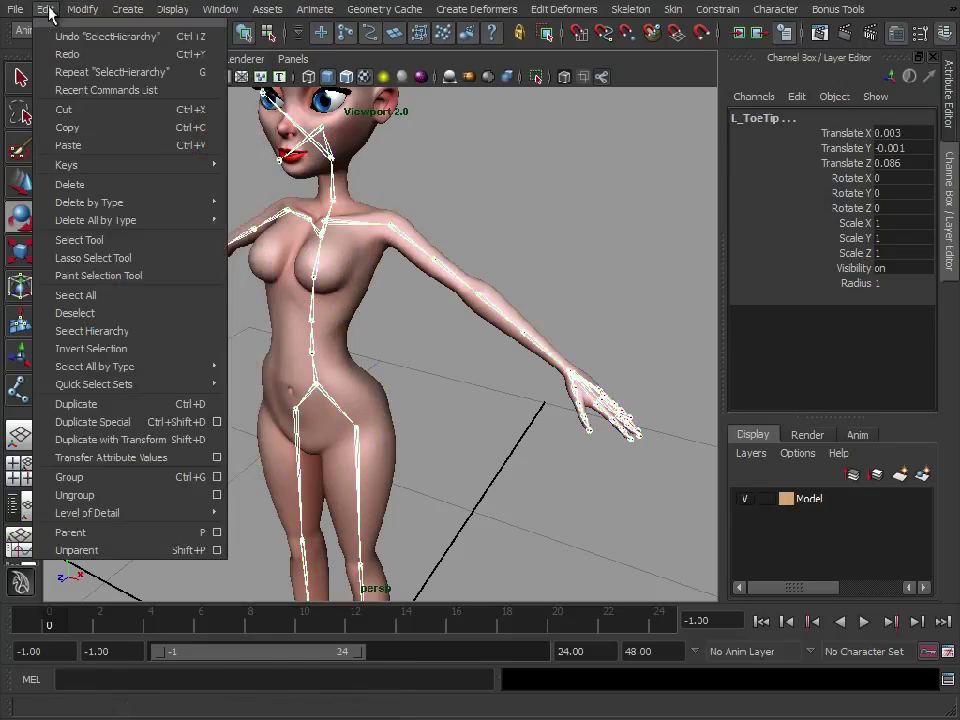
pyautogui.click(172, 8)
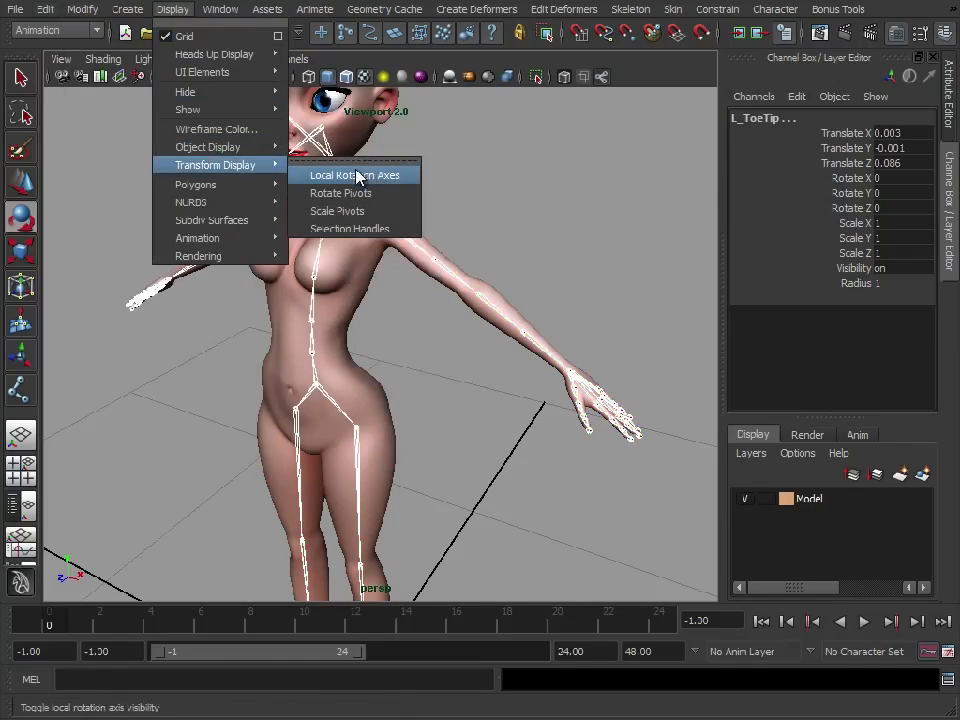
pyautogui.click(354, 174)
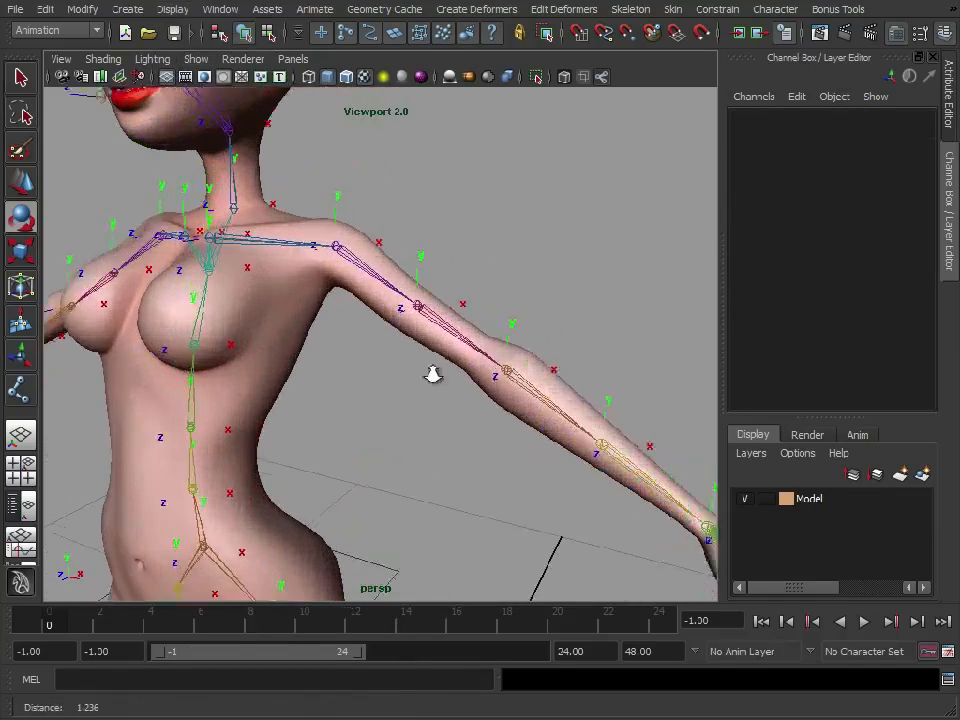
pyautogui.moveTo(430, 376); pyautogui.dragTo(330, 256)
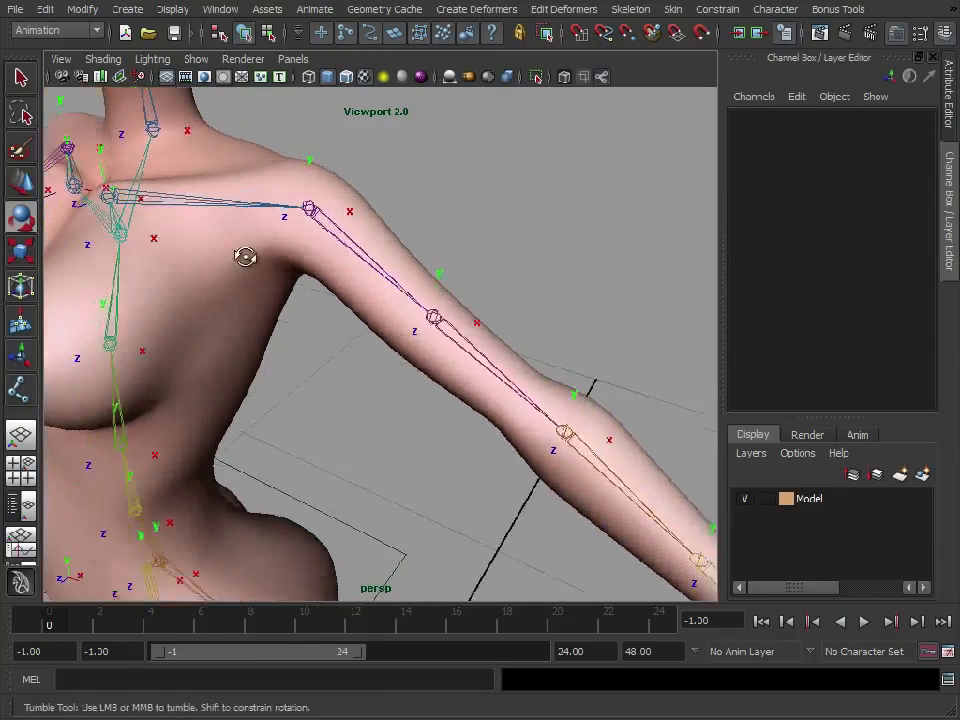
pyautogui.moveTo(244, 256); pyautogui.dragTo(300, 446)
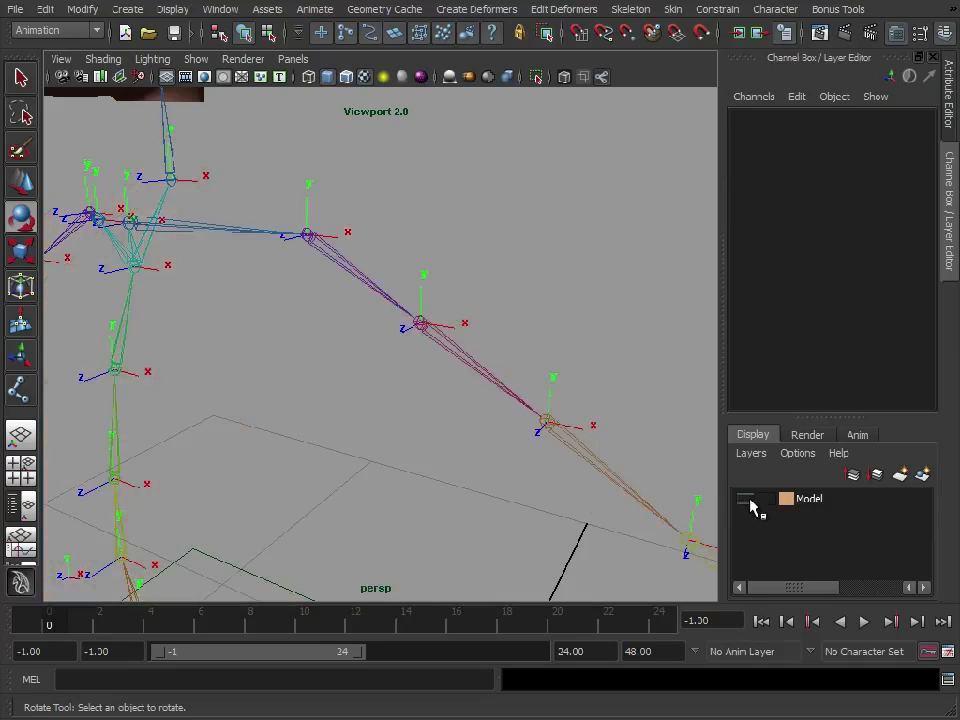
# Hide the body model and bring up the Orient Joint Options for L_Shoulder
pyautogui.click(308, 256)
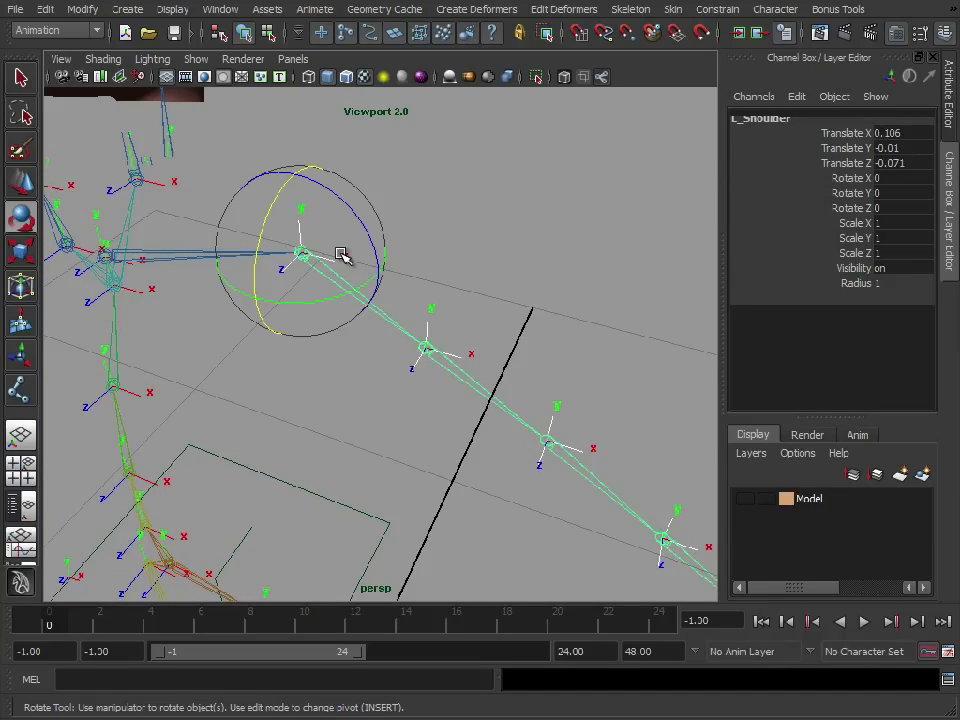
pyautogui.moveTo(448, 330)
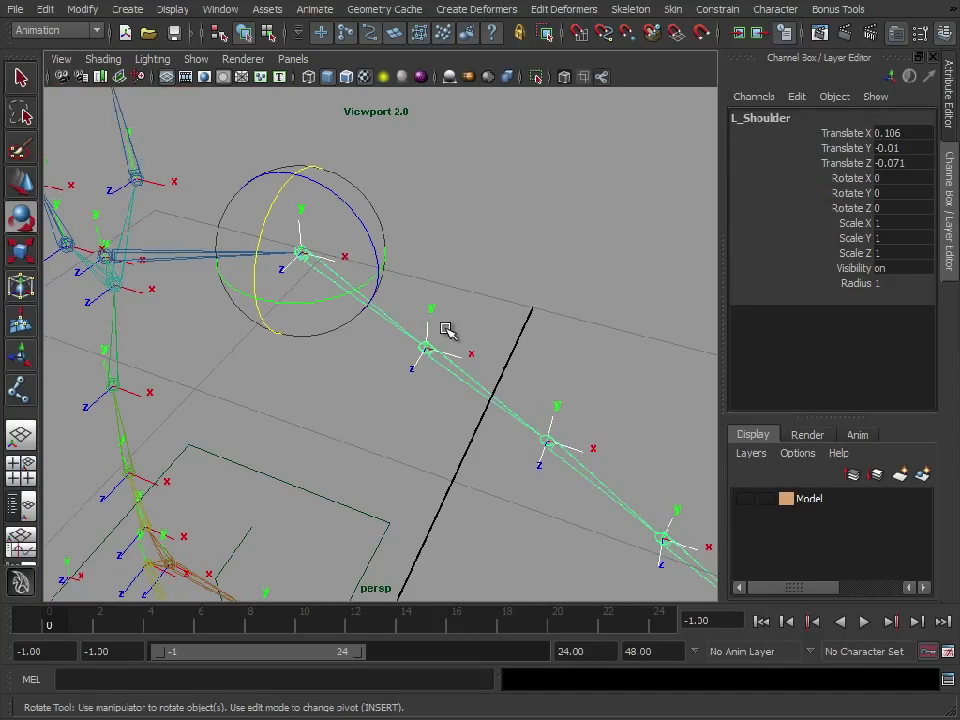
pyautogui.moveTo(632, 104)
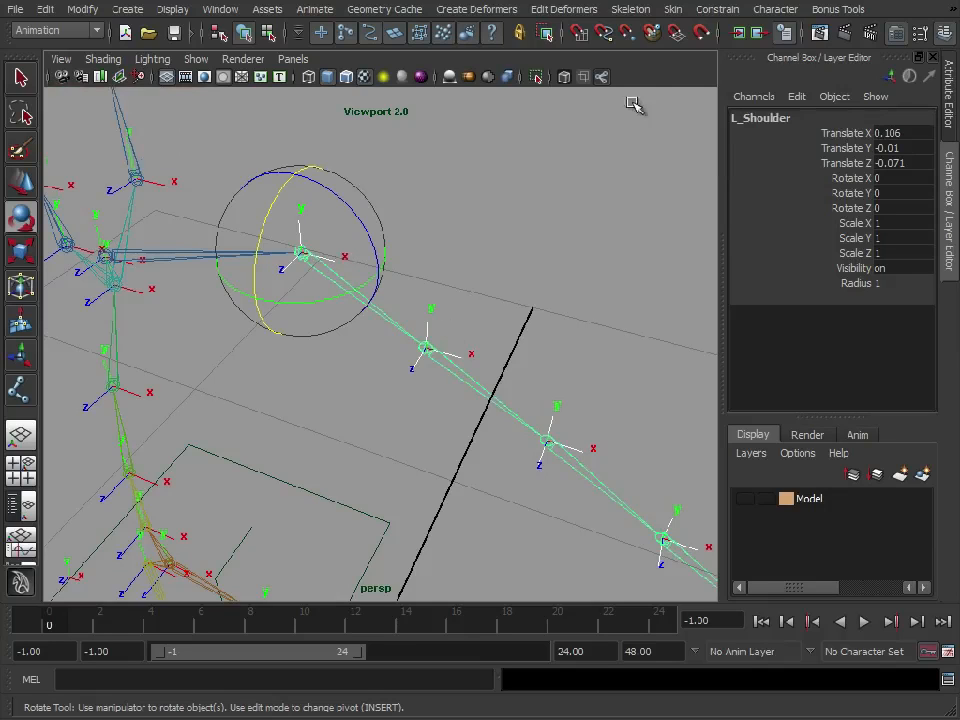
pyautogui.click(630, 8)
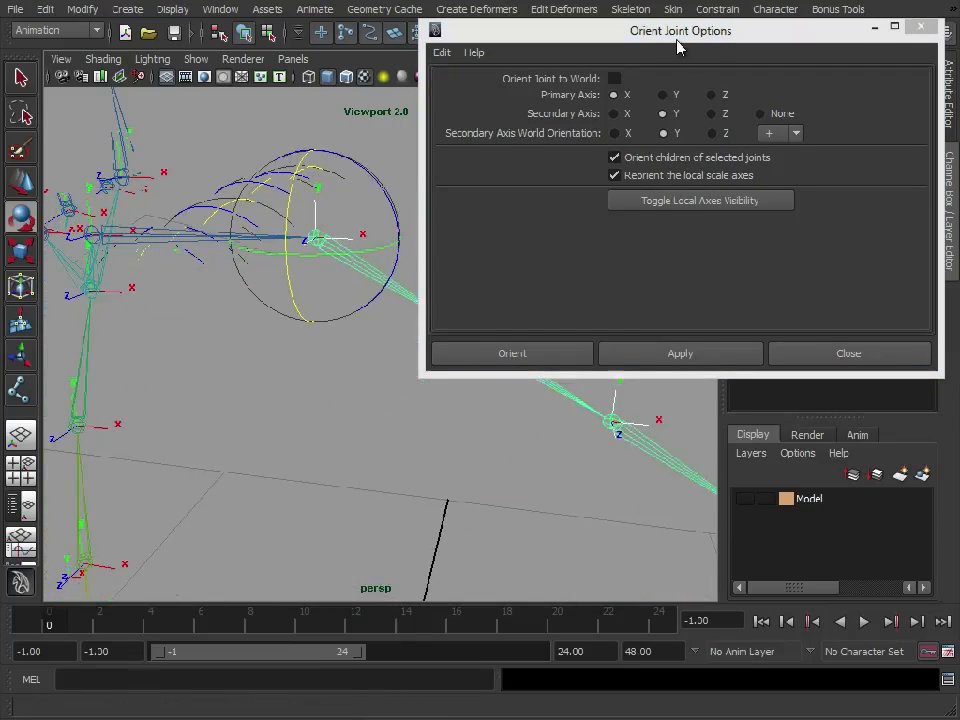
# Orient the left shoulder joint chain and inspect the hand joints
pyautogui.moveTo(680, 30); pyautogui.dragTo(688, 24)
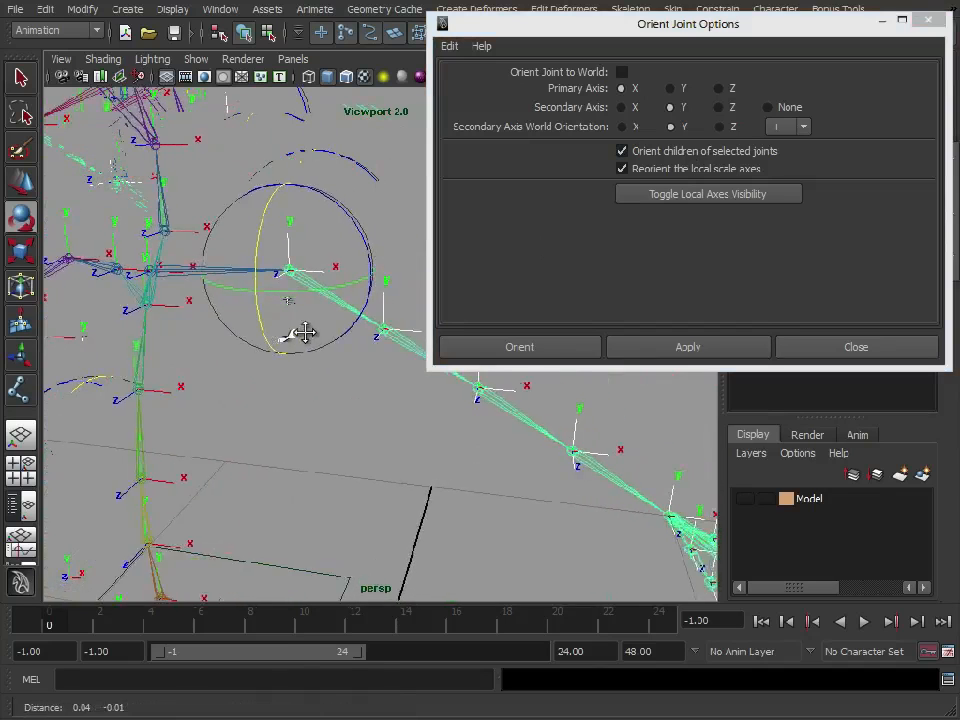
pyautogui.click(688, 348)
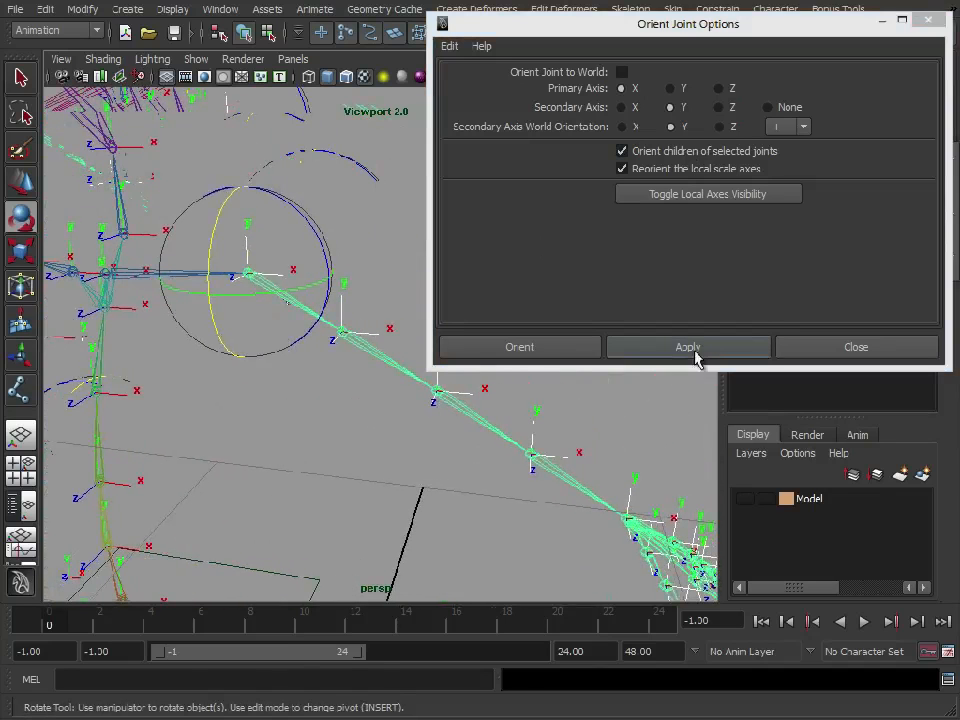
pyautogui.click(688, 346)
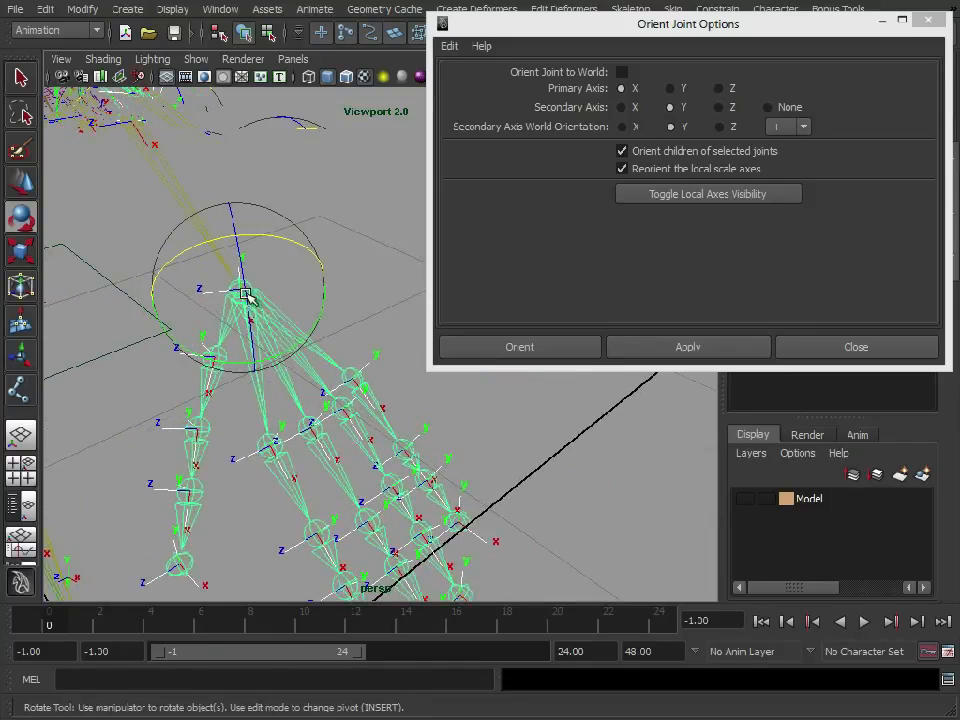
pyautogui.moveTo(246, 296); pyautogui.dragTo(348, 276)
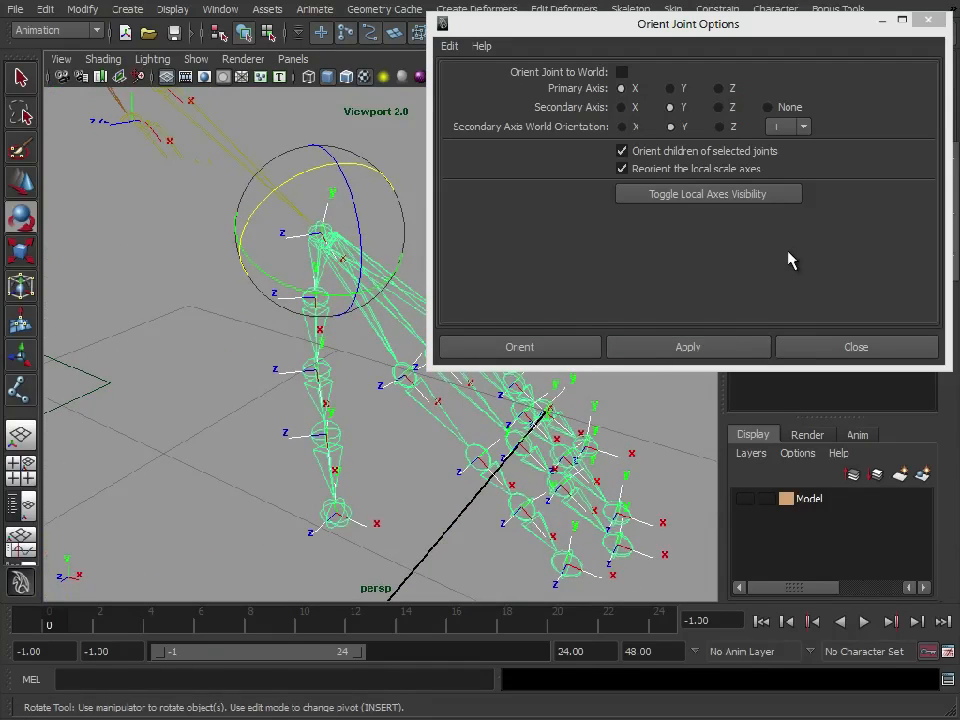
pyautogui.moveTo(564, 108)
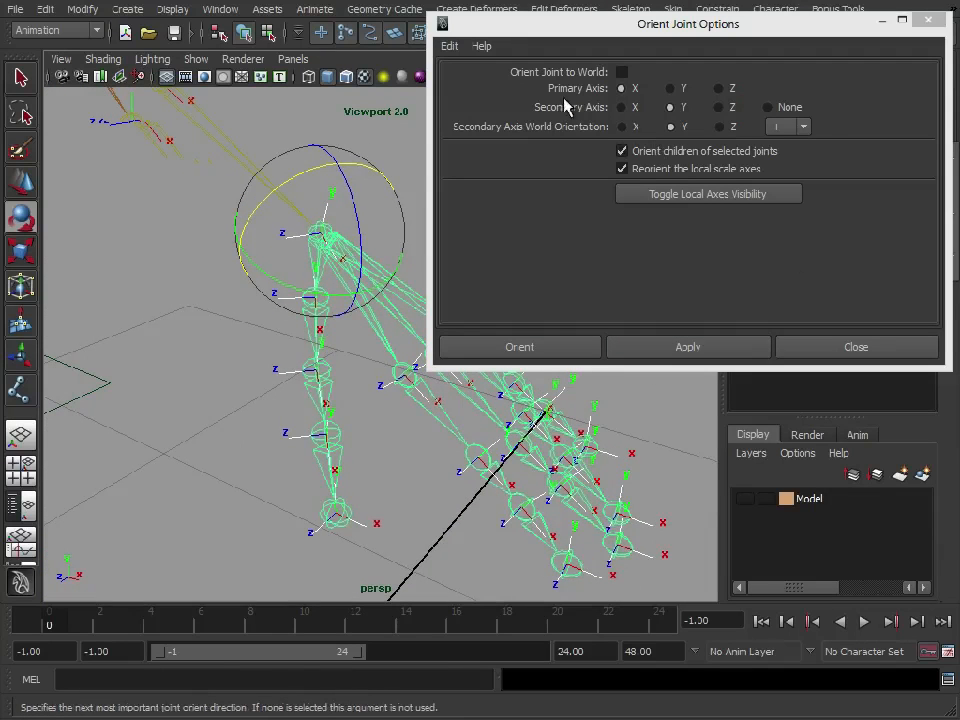
pyautogui.moveTo(620, 72)
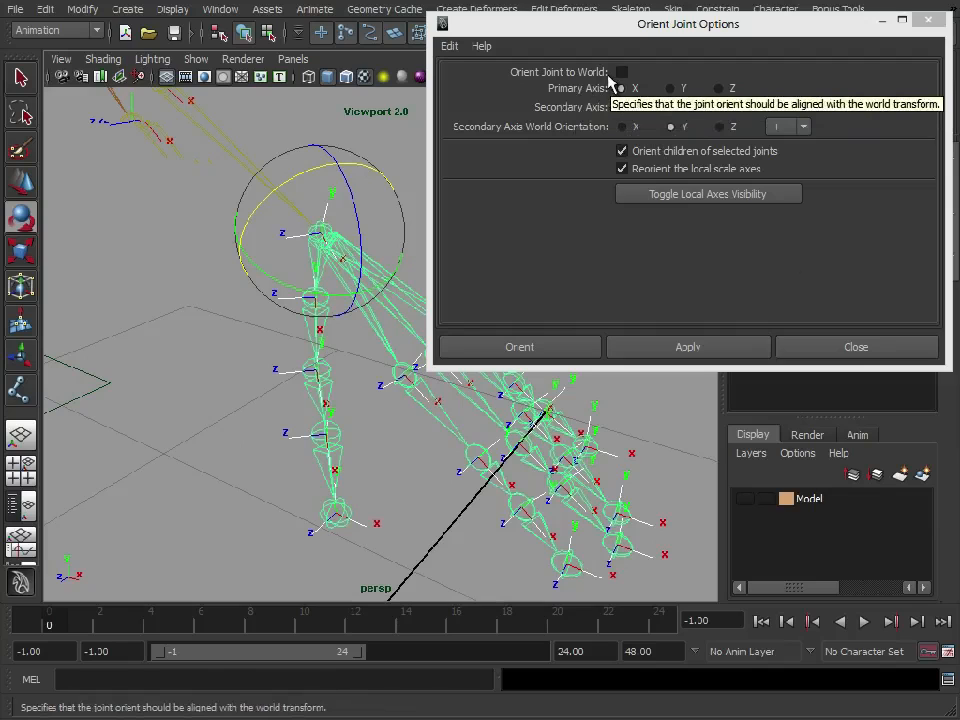
# Orient the selected joints to world, then switch off orienting their children
pyautogui.click(620, 72)
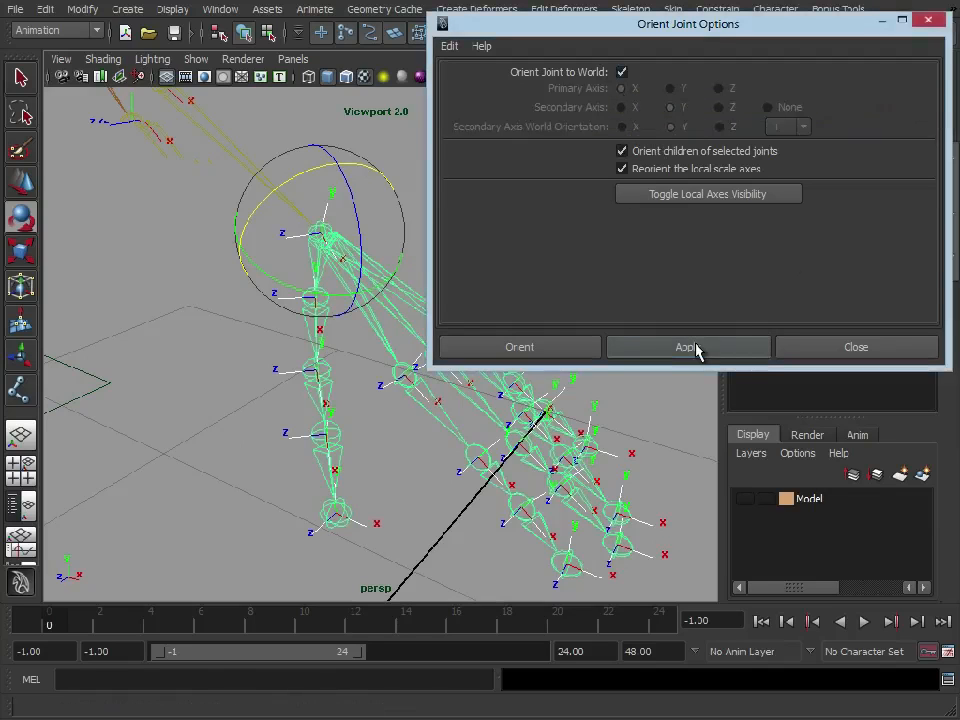
pyautogui.click(688, 348)
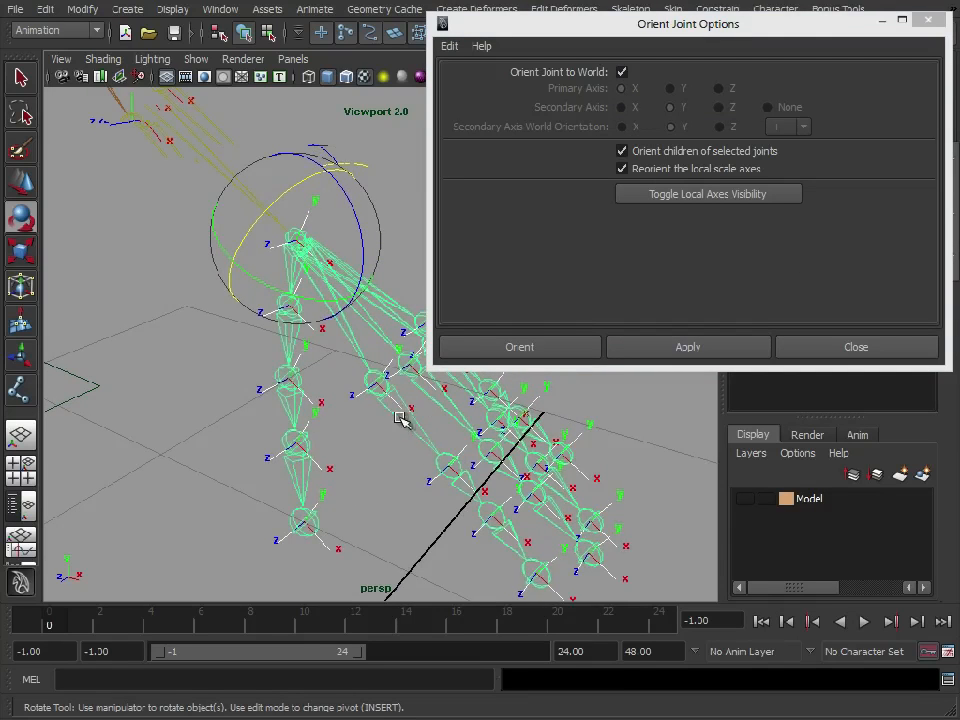
pyautogui.click(620, 152)
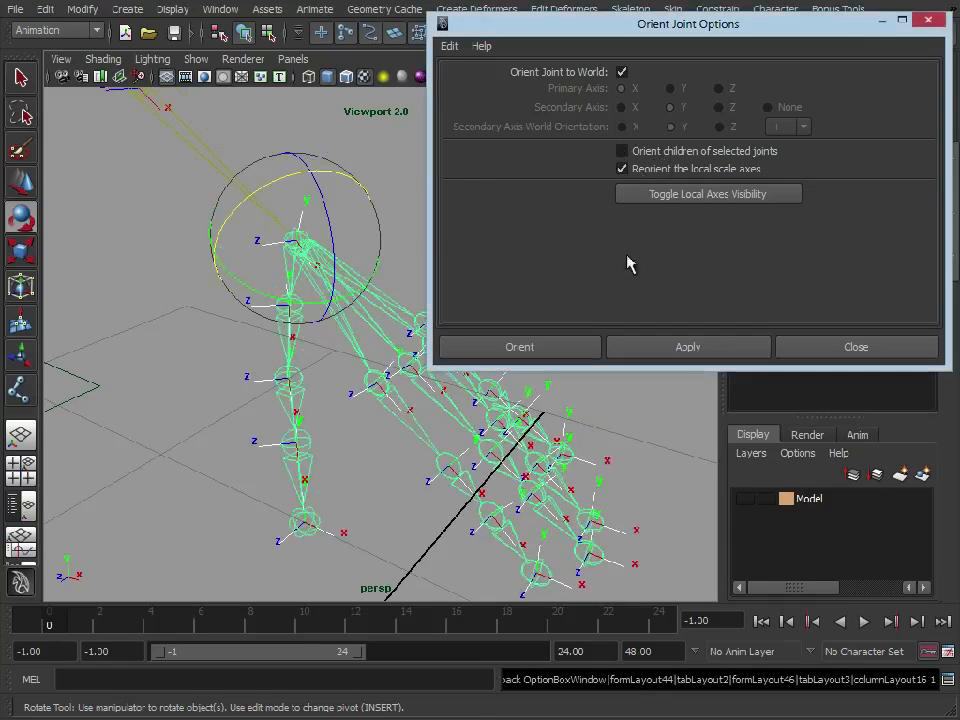
pyautogui.click(520, 346)
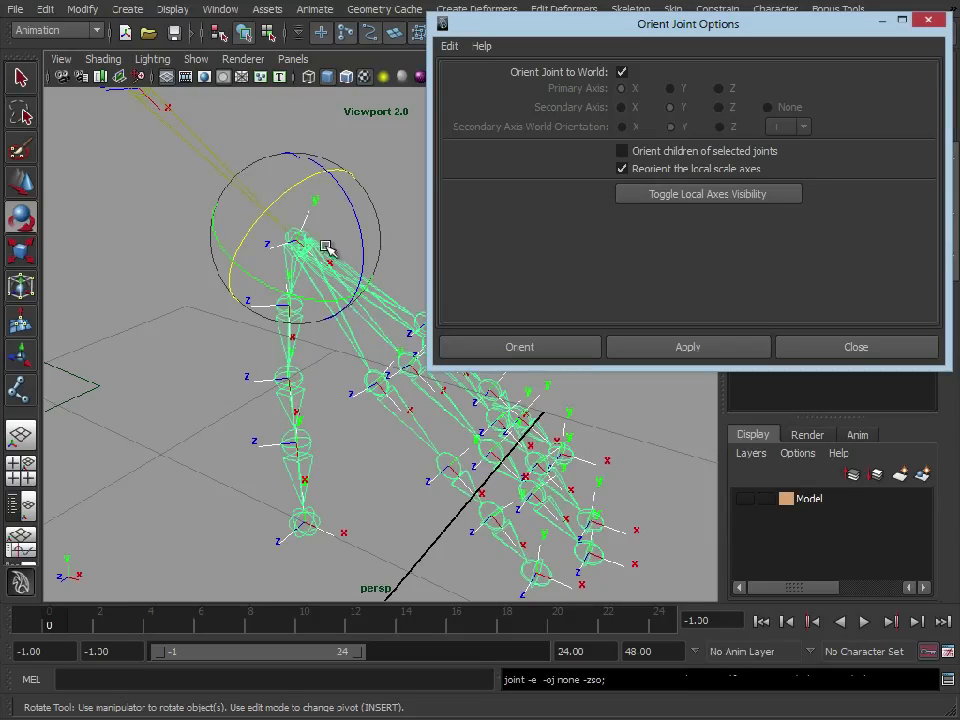
pyautogui.moveTo(324, 316)
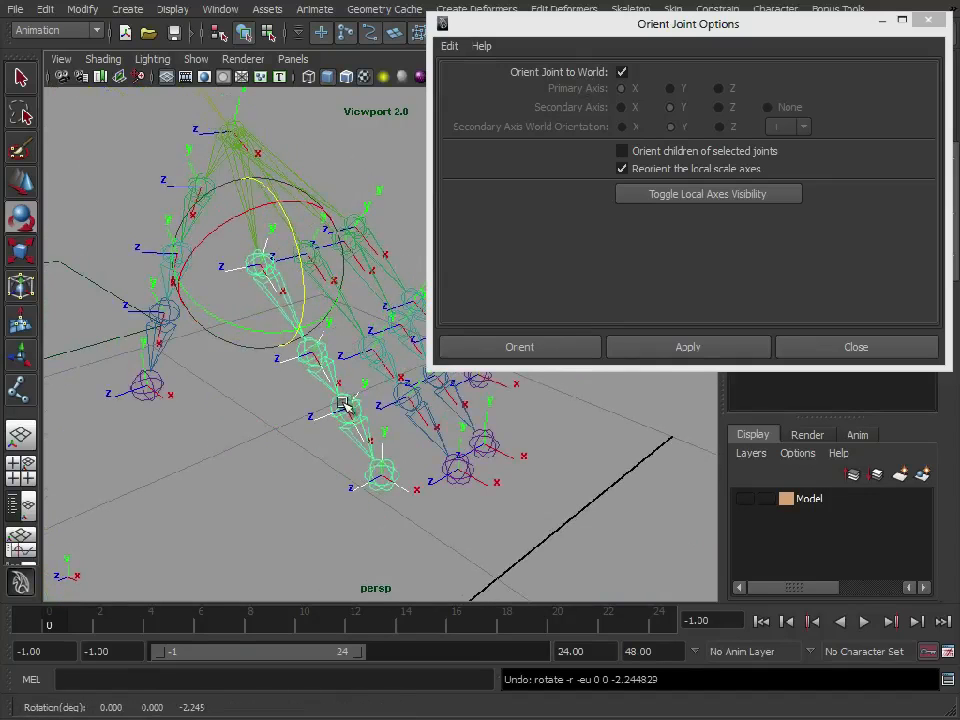
# Orbit the view to inspect the arm joints
pyautogui.moveTo(344, 404); pyautogui.dragTo(404, 500)
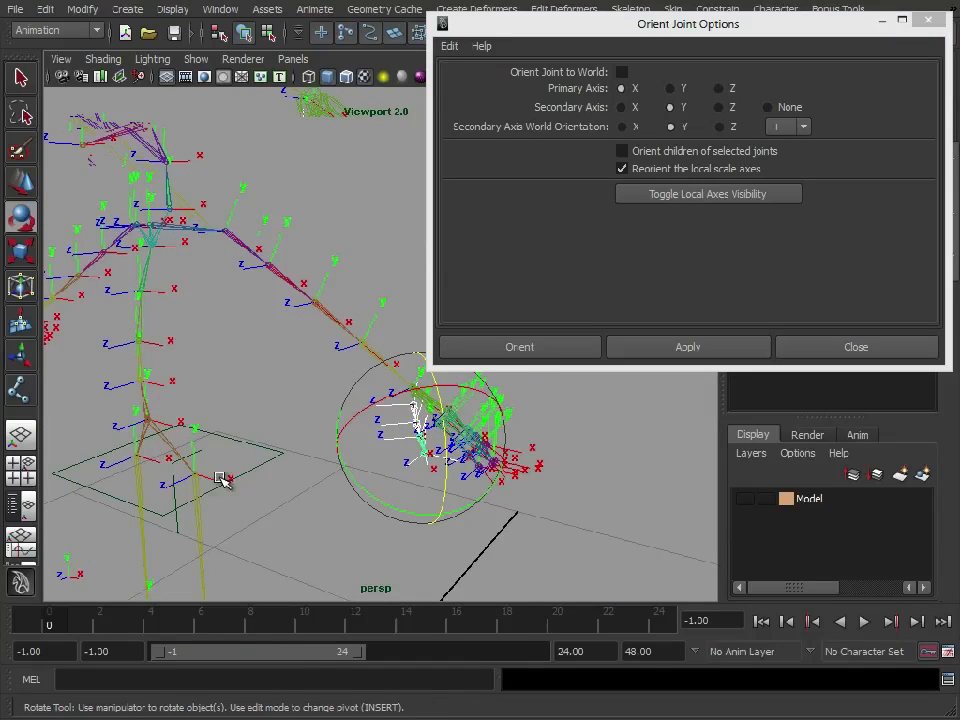
pyautogui.moveTo(164, 384)
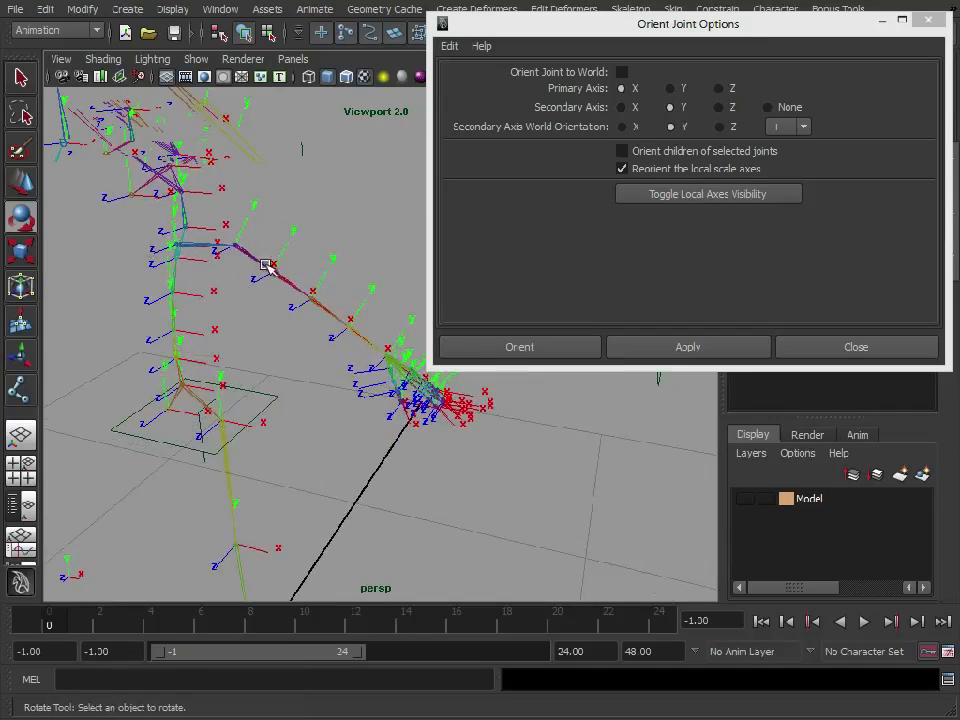
pyautogui.moveTo(276, 388)
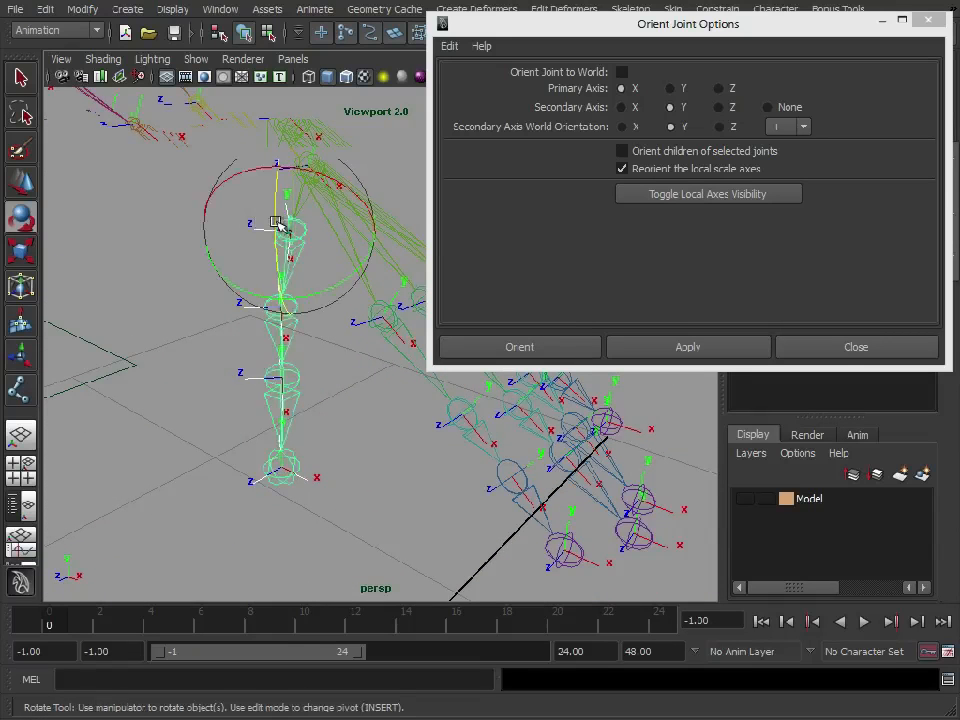
# Make local rotation axes selectable, tilt the L_ThumbRoot axis, and show its attributes
pyautogui.moveTo(276, 220); pyautogui.dragTo(230, 168)
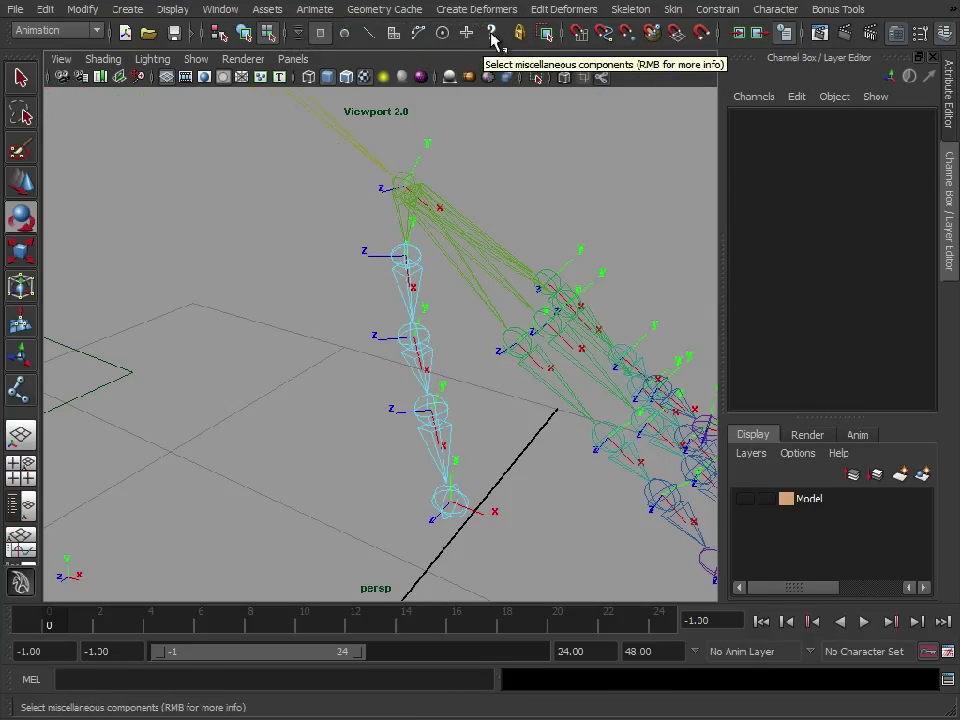
pyautogui.click(492, 32)
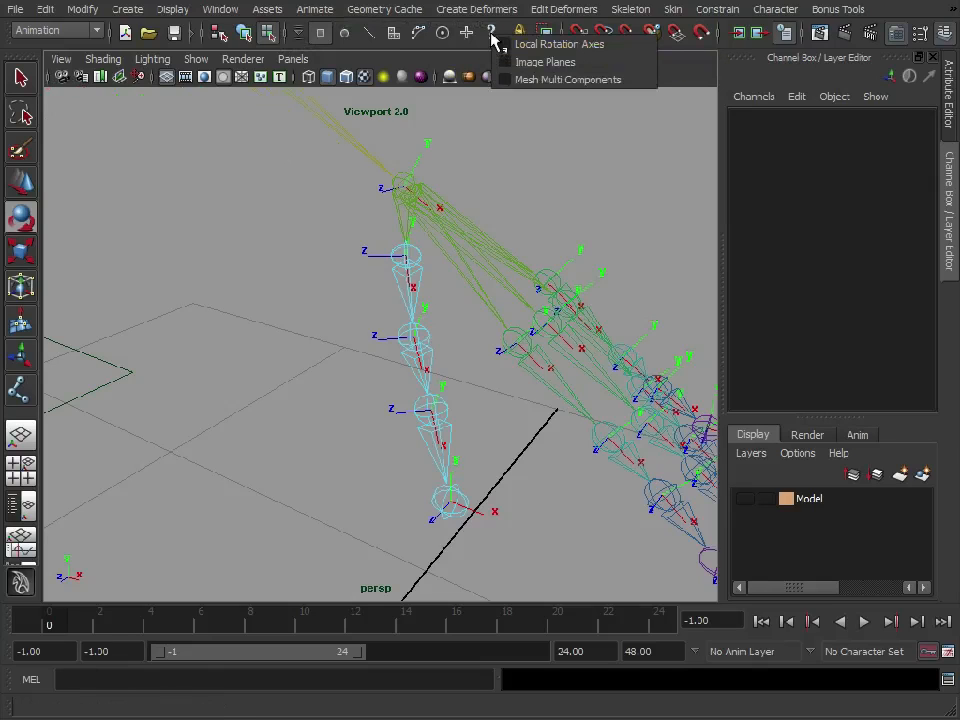
pyautogui.moveTo(560, 44)
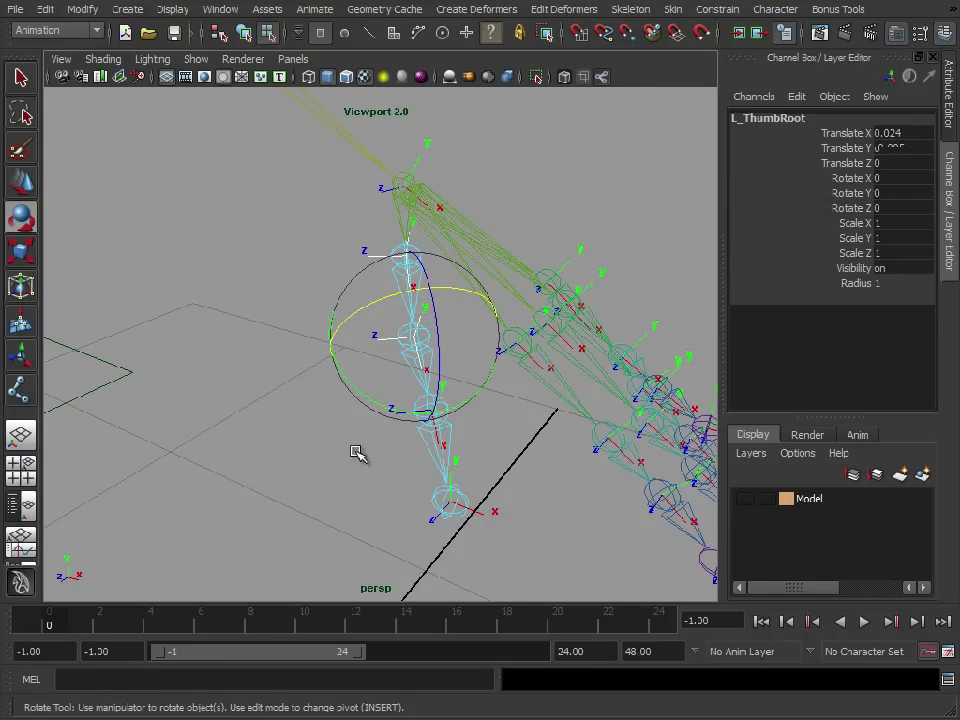
pyautogui.moveTo(358, 452); pyautogui.dragTo(540, 370)
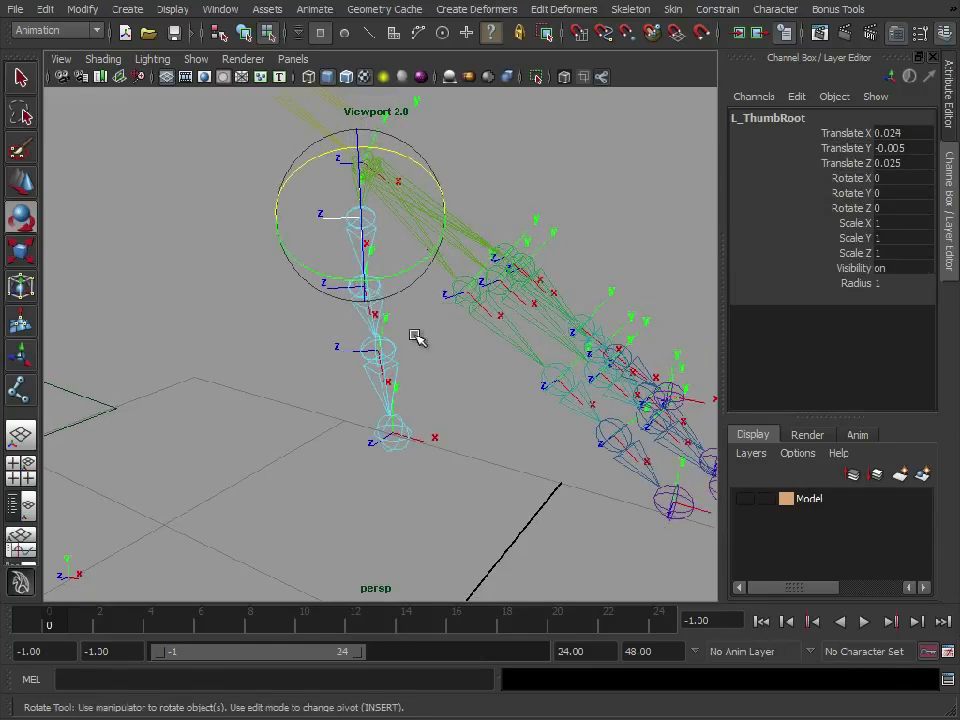
pyautogui.rightClick(364, 240)
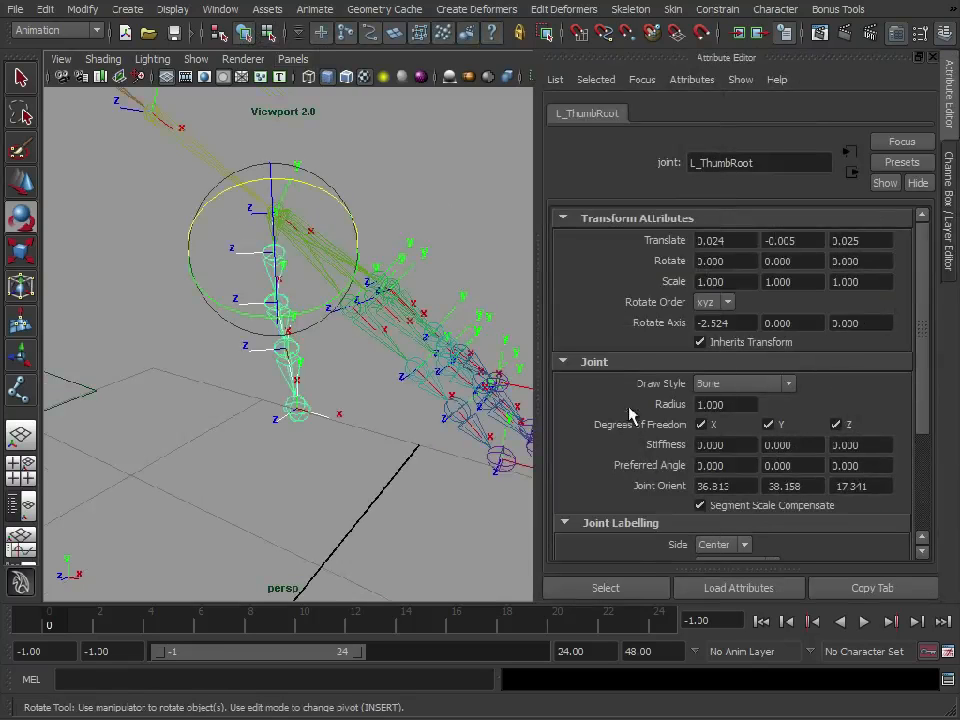
pyautogui.moveTo(638, 374)
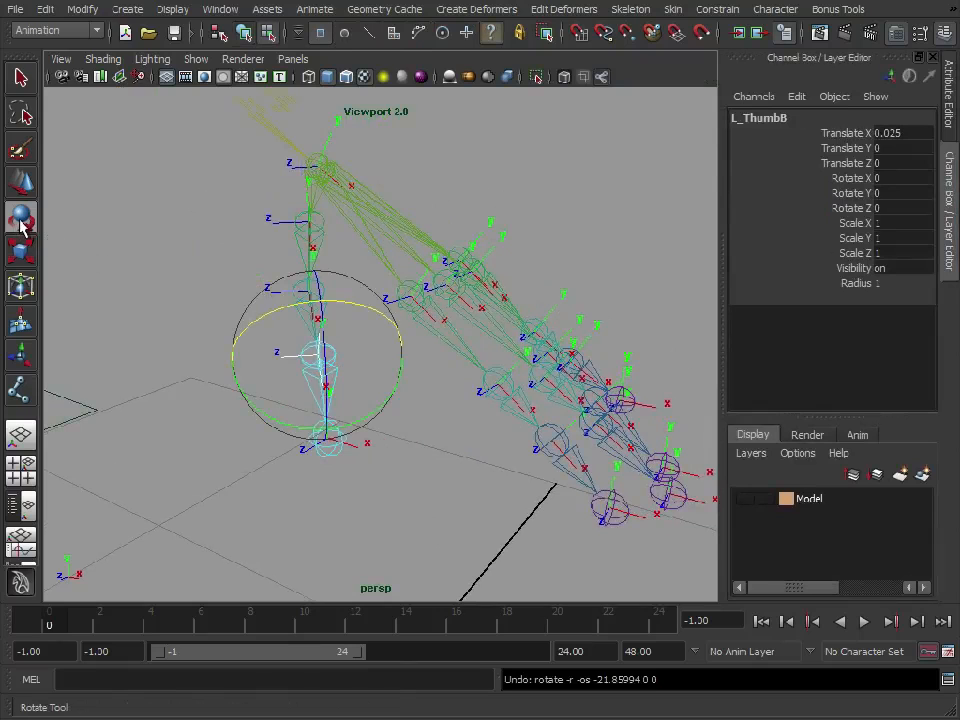
# Bring up the Rotate tool's settings window
pyautogui.doubleClick(20, 216)
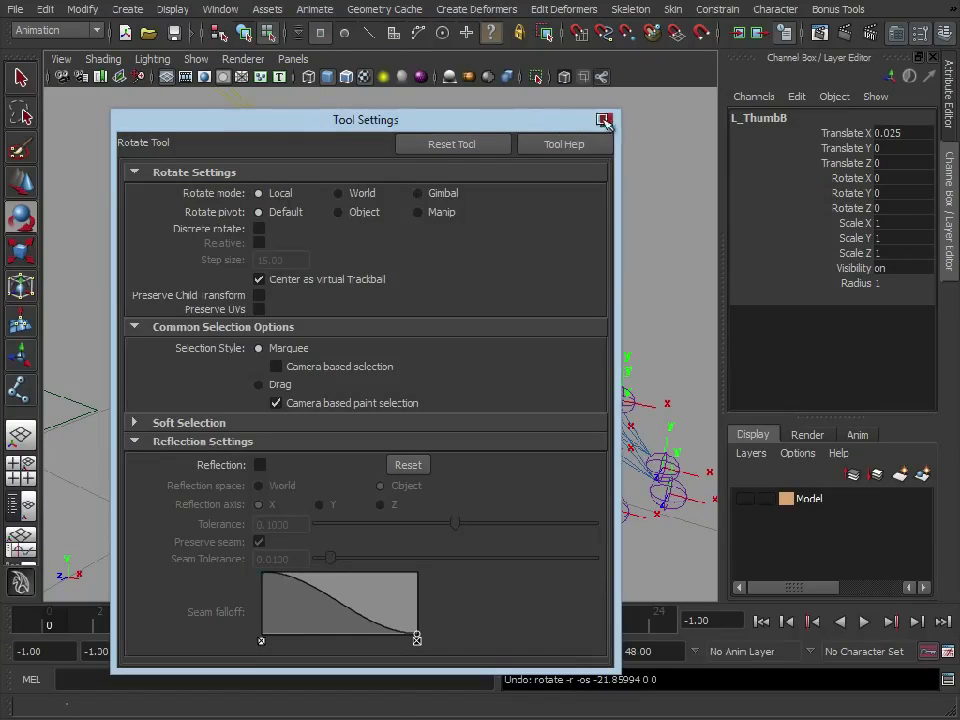
pyautogui.click(604, 120)
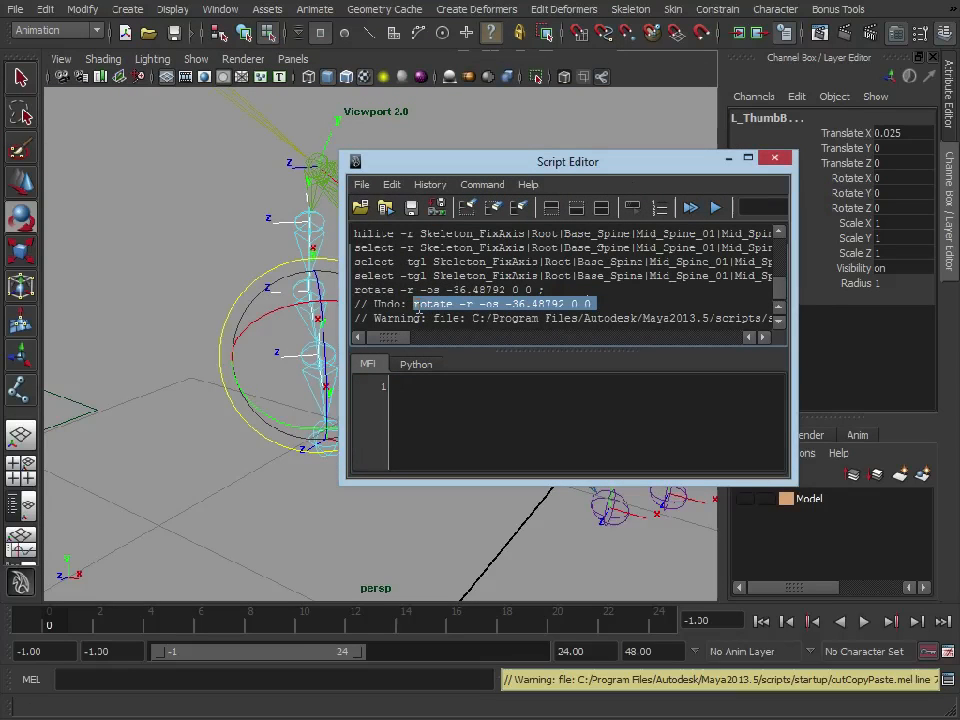
# Enter rotate -r -os -36.48792 0 0 in the Script Editor and rotate the spine joint
pyautogui.write('rotate -r -os -36.48792 0 0')
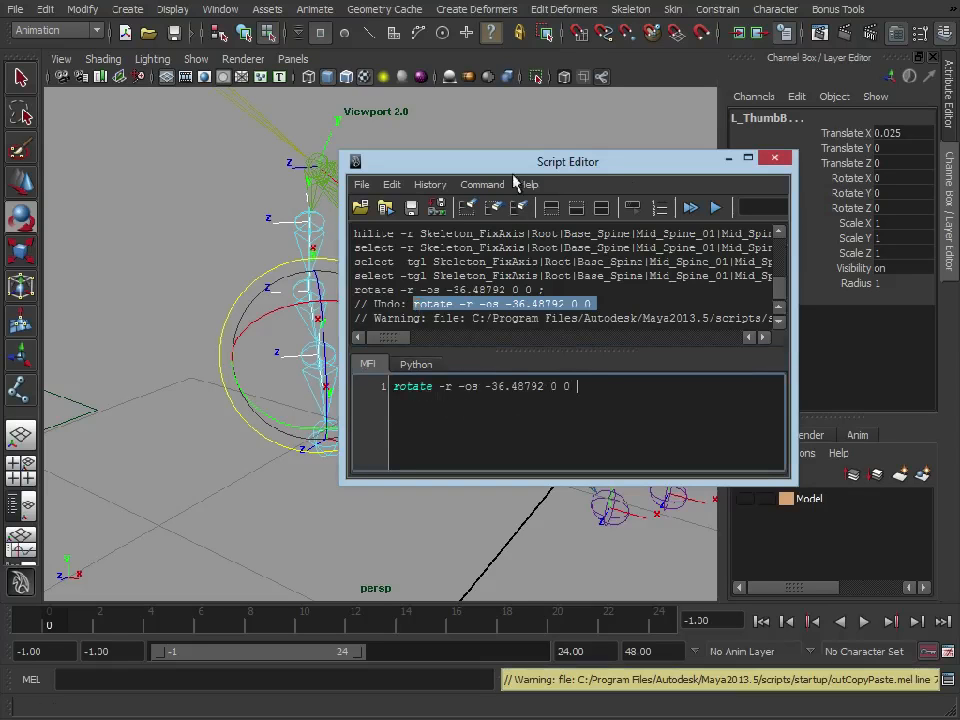
pyautogui.moveTo(568, 160); pyautogui.dragTo(686, 36)
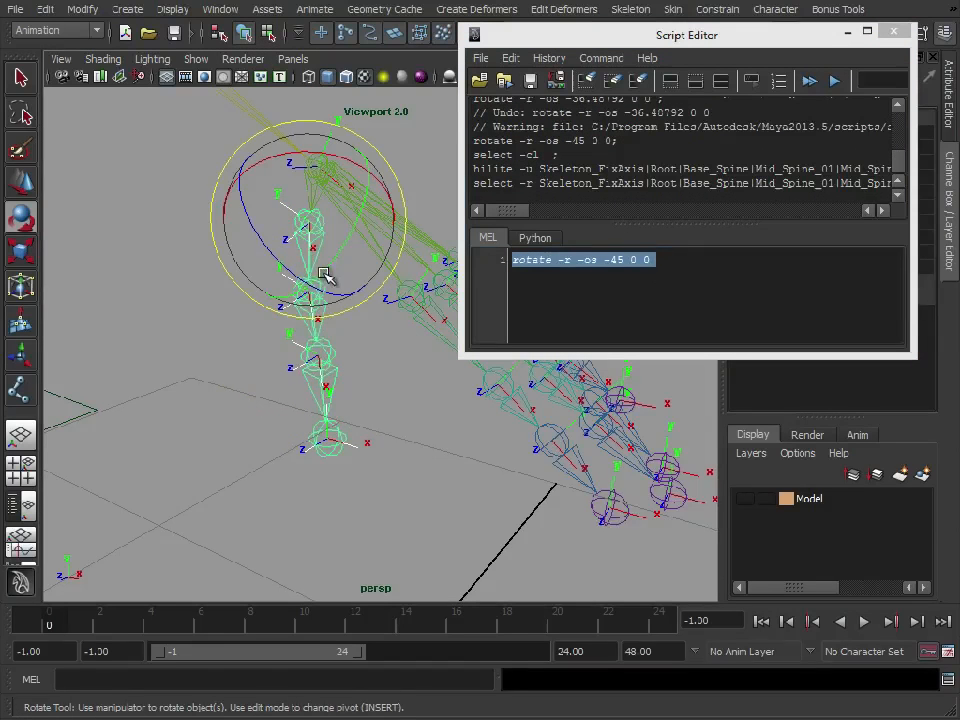
pyautogui.moveTo(324, 272); pyautogui.dragTo(336, 390)
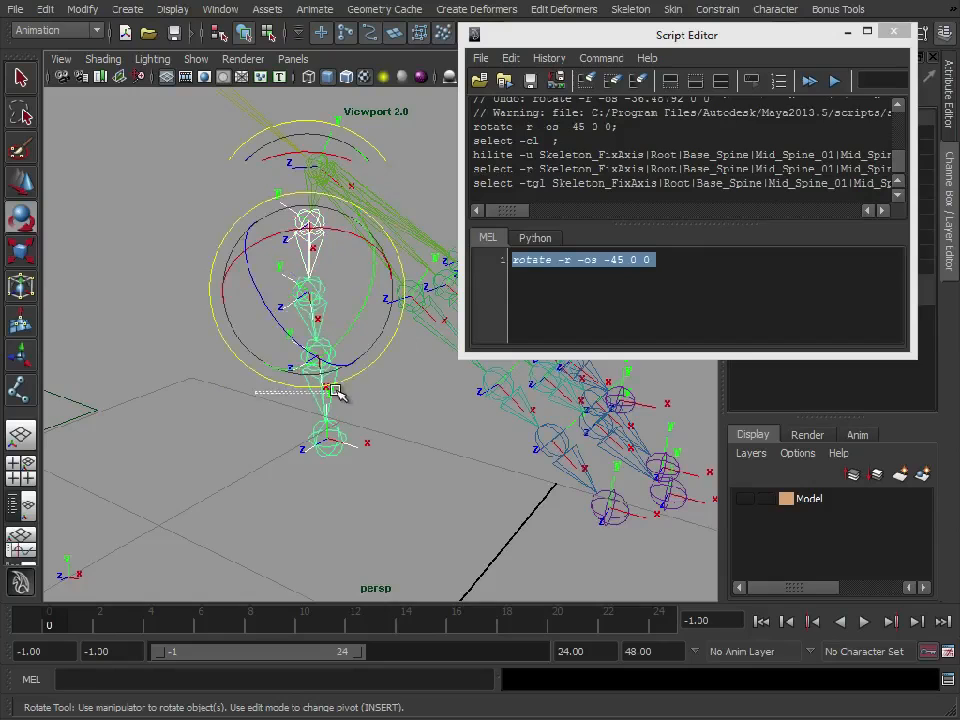
pyautogui.moveTo(330, 388); pyautogui.dragTo(318, 410)
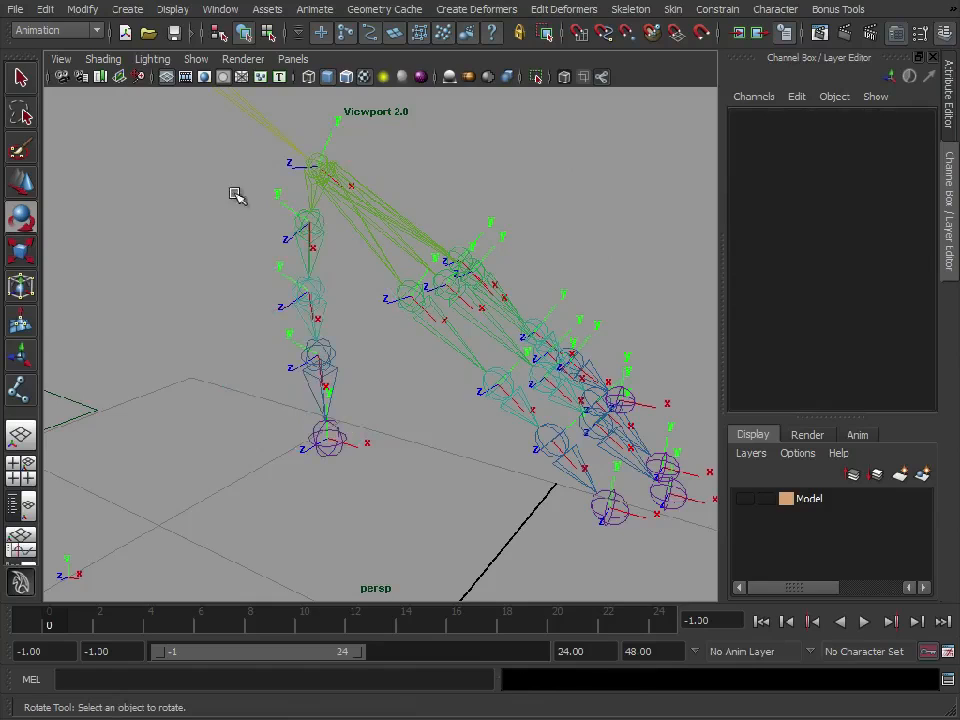
pyautogui.moveTo(236, 196); pyautogui.dragTo(330, 340)
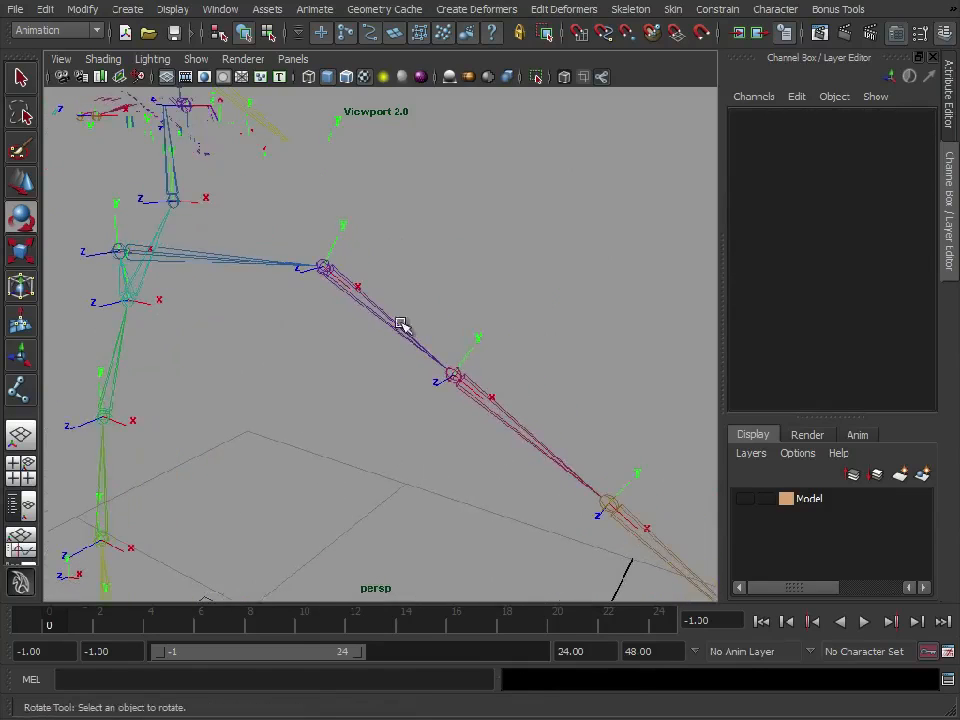
pyautogui.moveTo(110, 290)
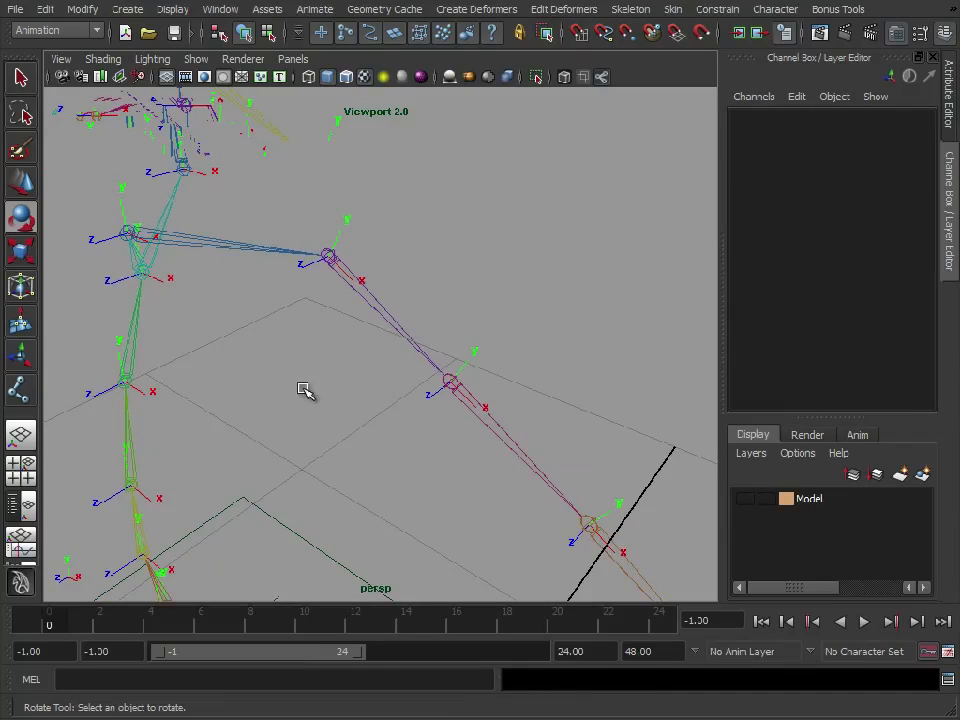
pyautogui.click(328, 256)
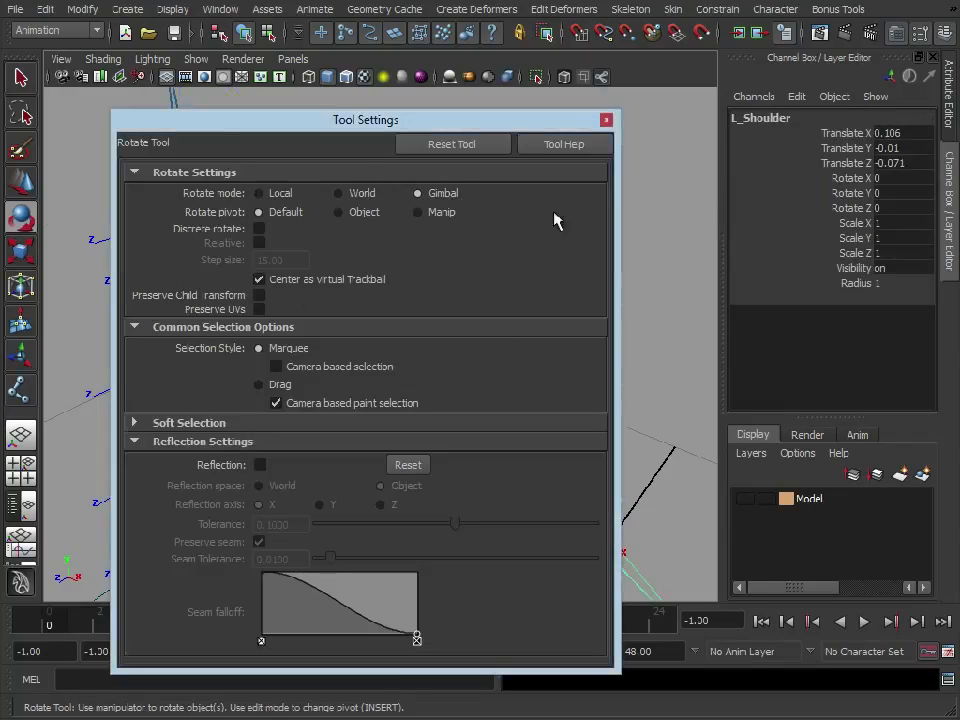
pyautogui.moveTo(606, 120)
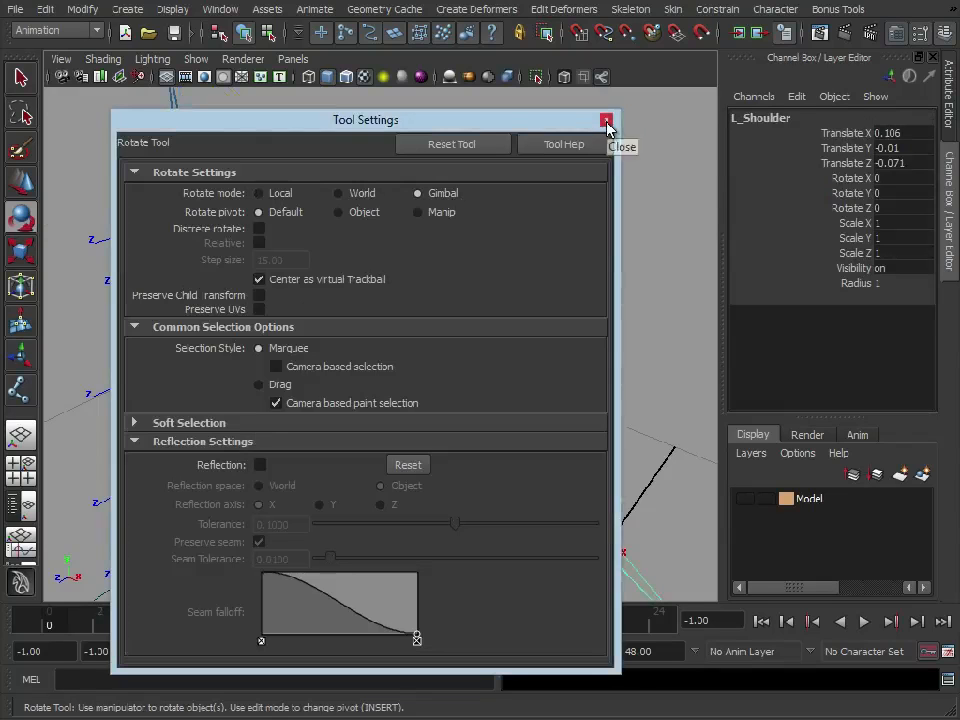
# Close the Rotate Tool settings window
pyautogui.click(606, 120)
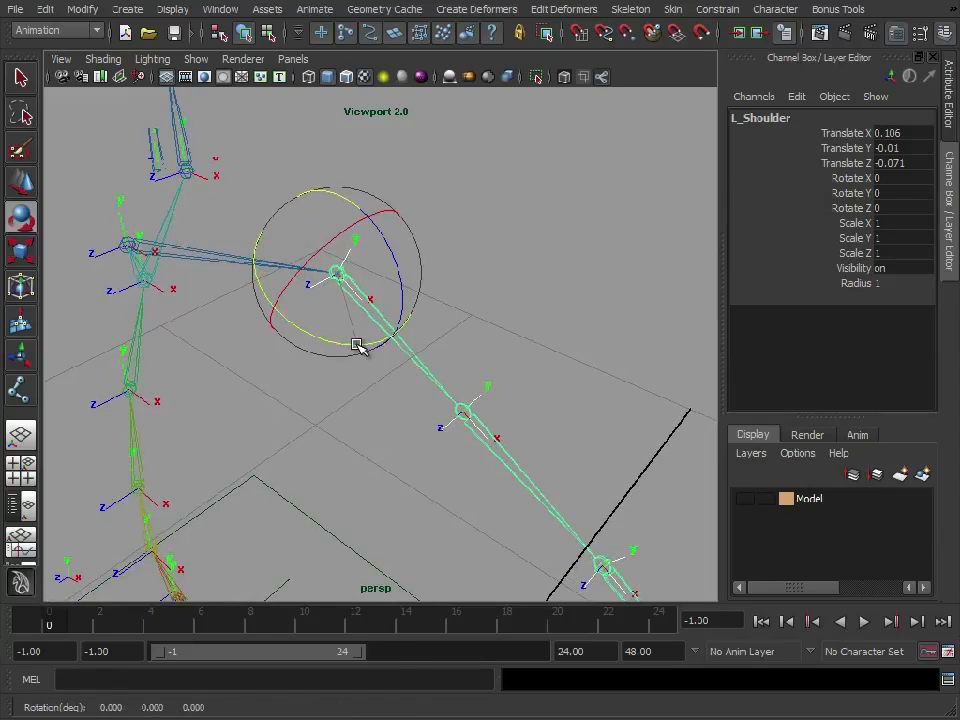
pyautogui.moveTo(356, 344); pyautogui.dragTo(250, 304)
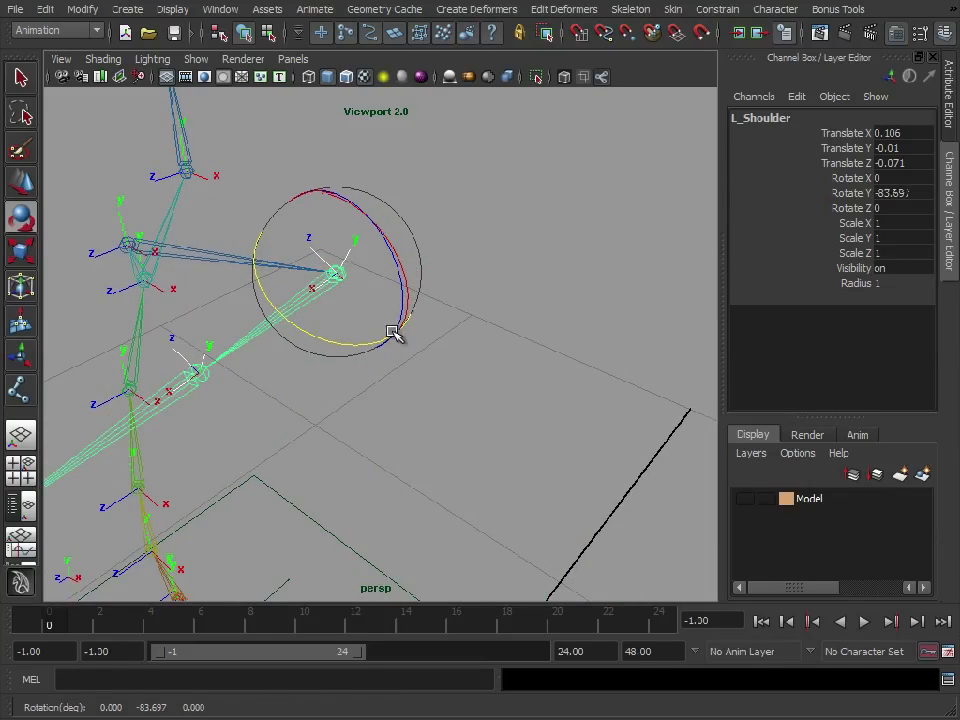
pyautogui.moveTo(392, 332); pyautogui.dragTo(410, 288)
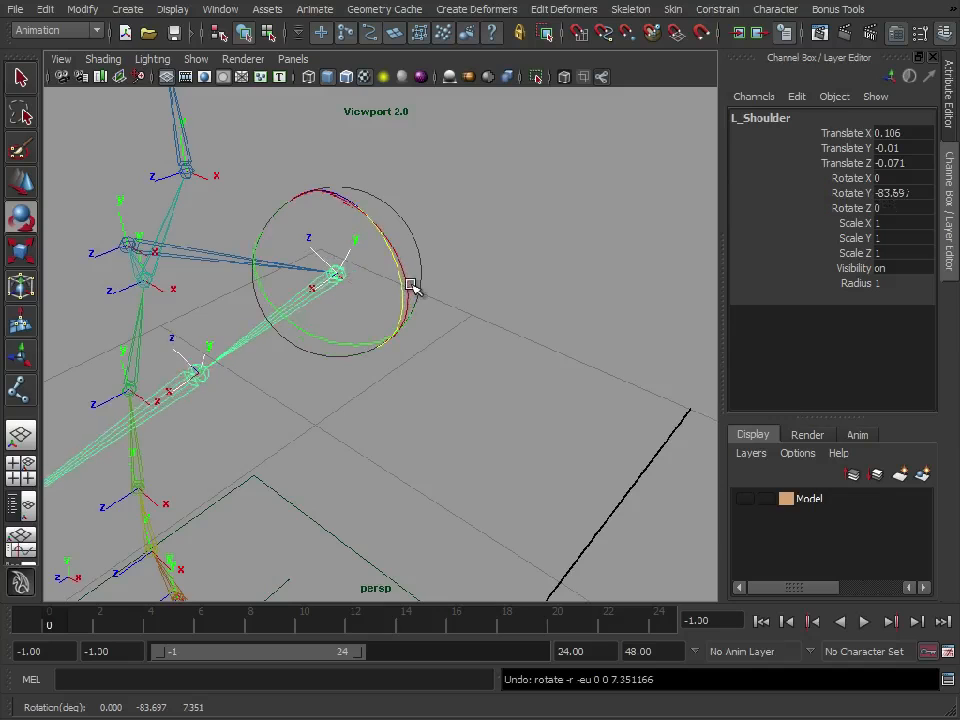
pyautogui.moveTo(408, 284); pyautogui.dragTo(408, 276)
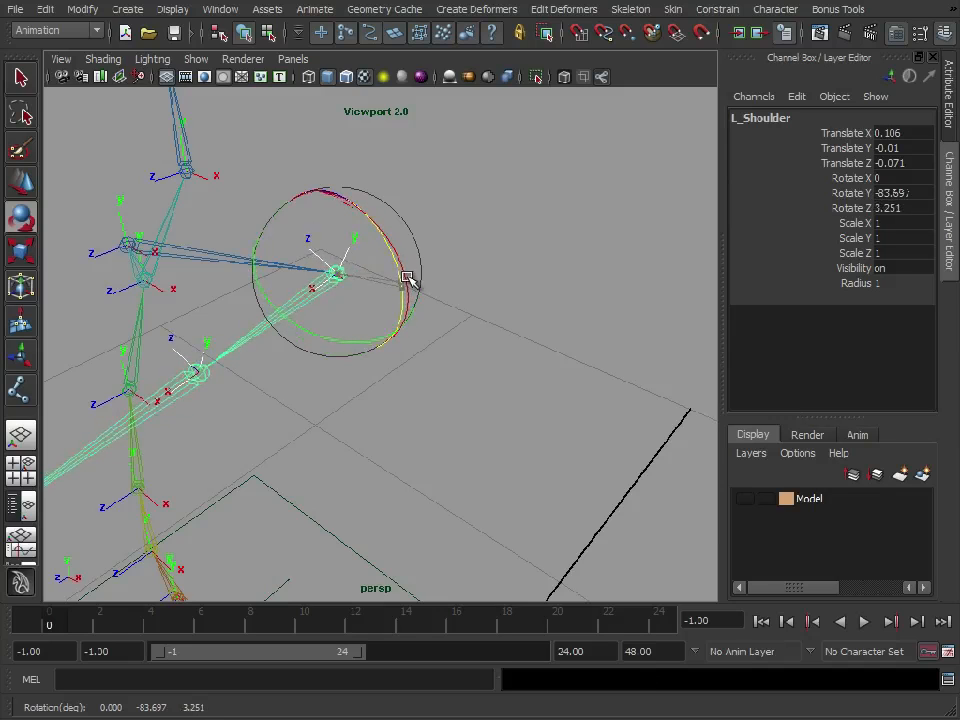
pyautogui.moveTo(408, 278); pyautogui.dragTo(330, 332)
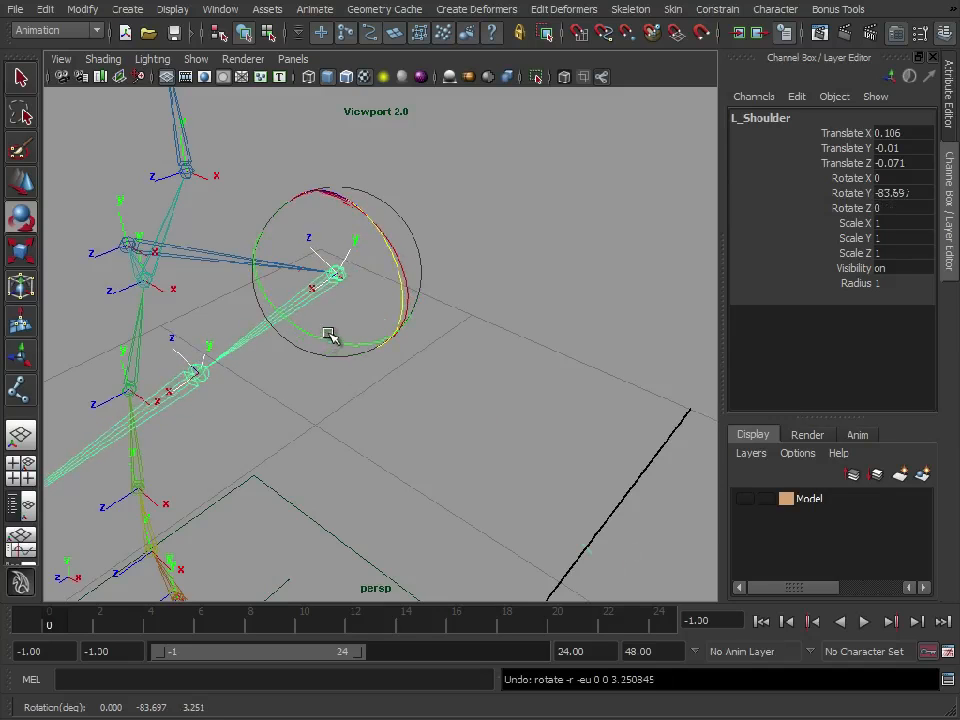
pyautogui.moveTo(330, 336); pyautogui.dragTo(376, 216)
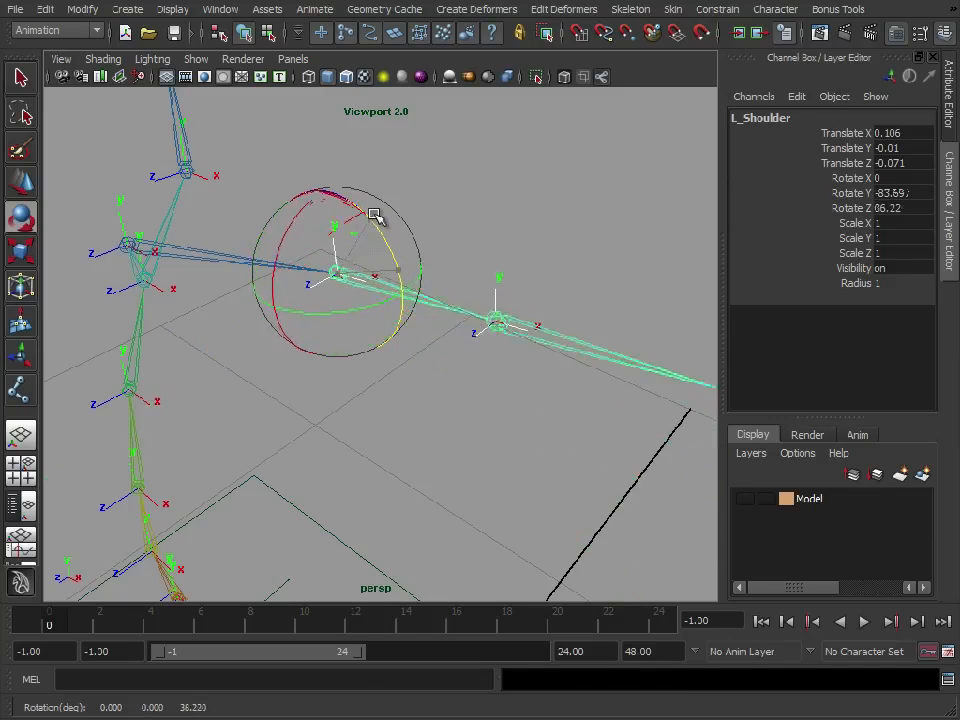
pyautogui.moveTo(376, 212); pyautogui.dragTo(400, 302)
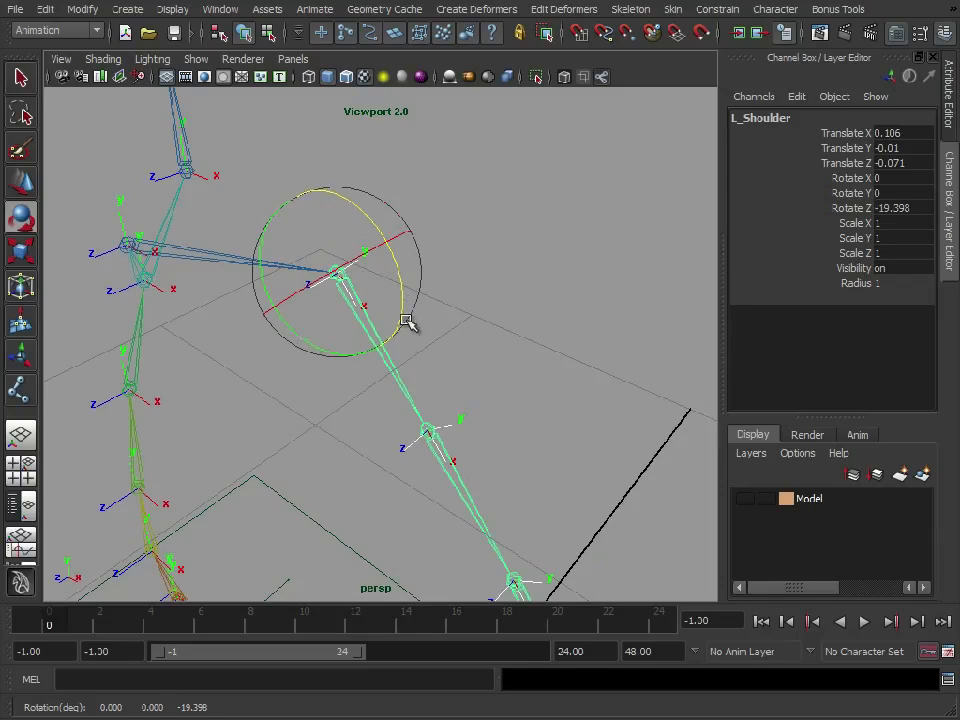
pyautogui.moveTo(408, 322); pyautogui.dragTo(316, 264)
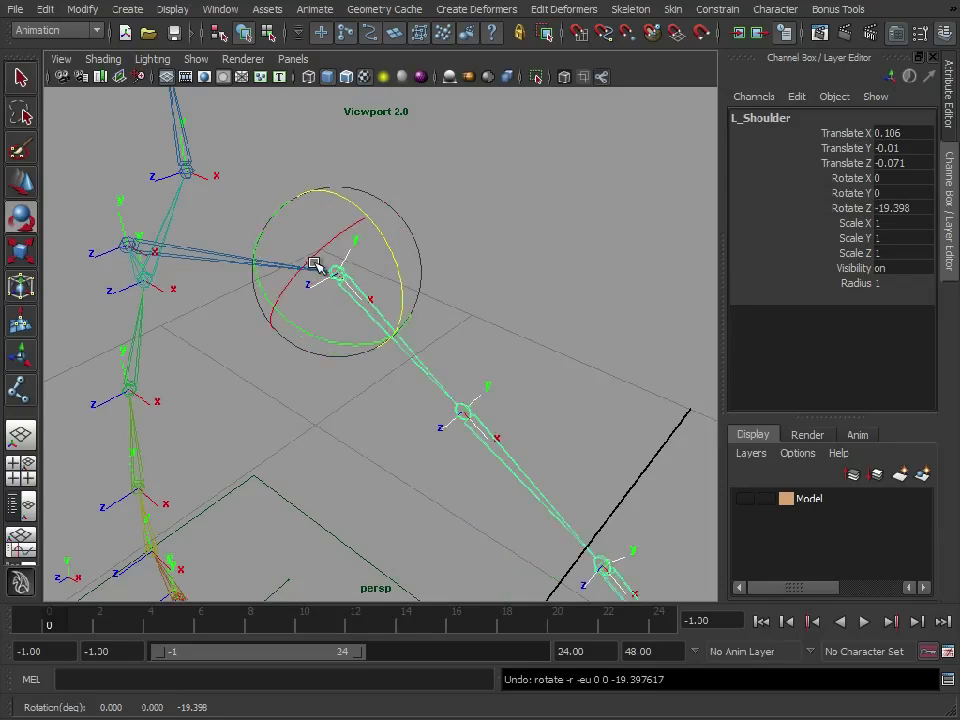
pyautogui.moveTo(316, 264); pyautogui.dragTo(300, 288)
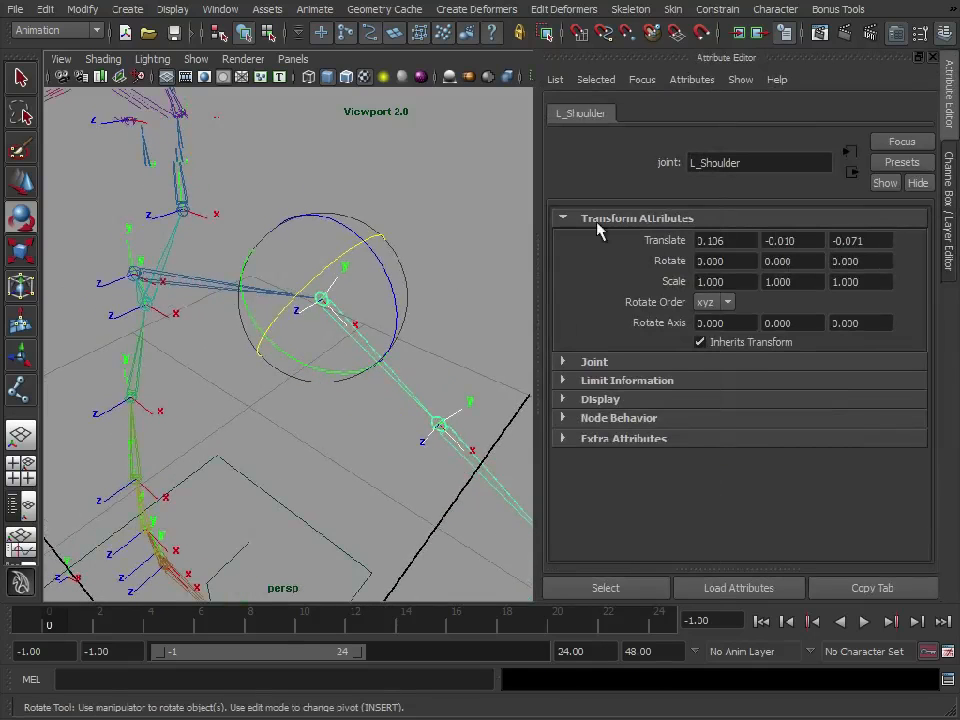
pyautogui.moveTo(224, 356)
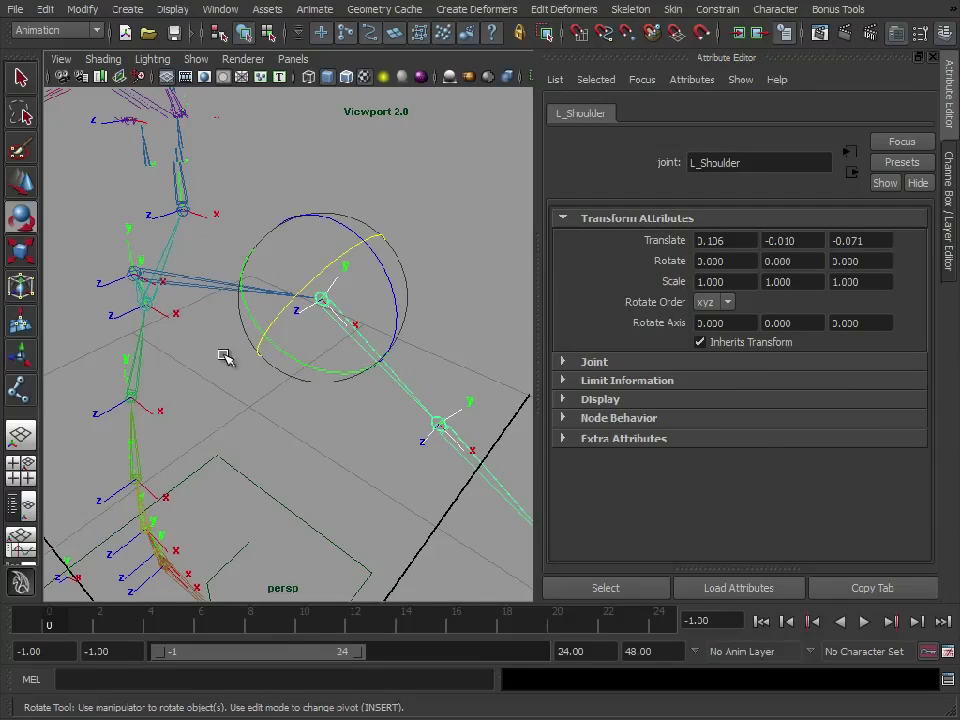
# Test-rotate L_Shoulder on several axes, undoing one rotation and swinging the arm down
pyautogui.click(340, 324)
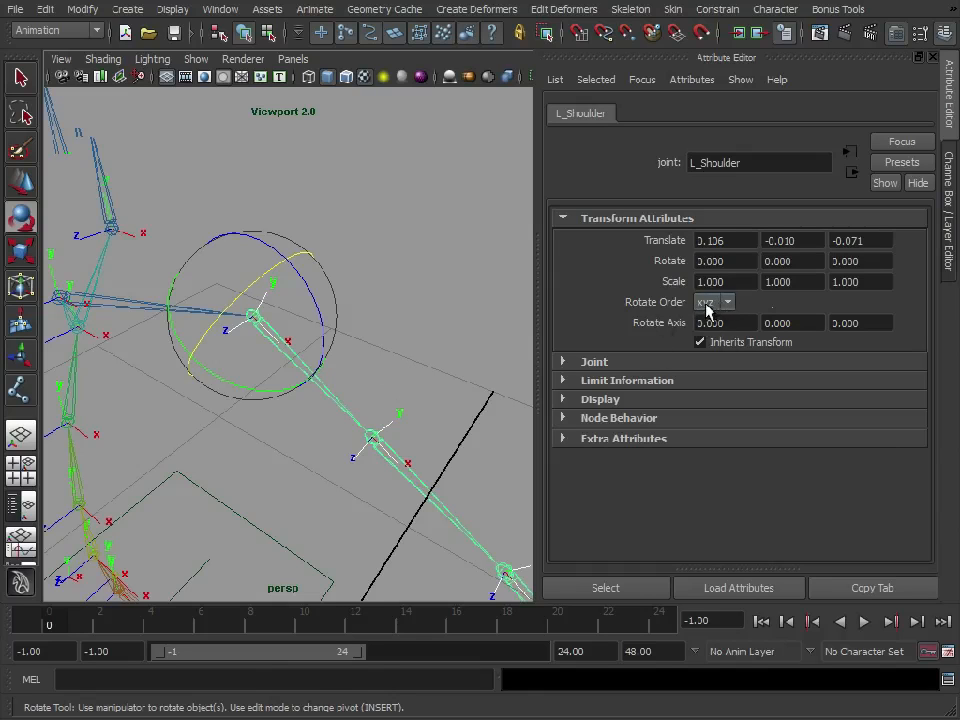
pyautogui.moveTo(260, 290); pyautogui.dragTo(300, 276)
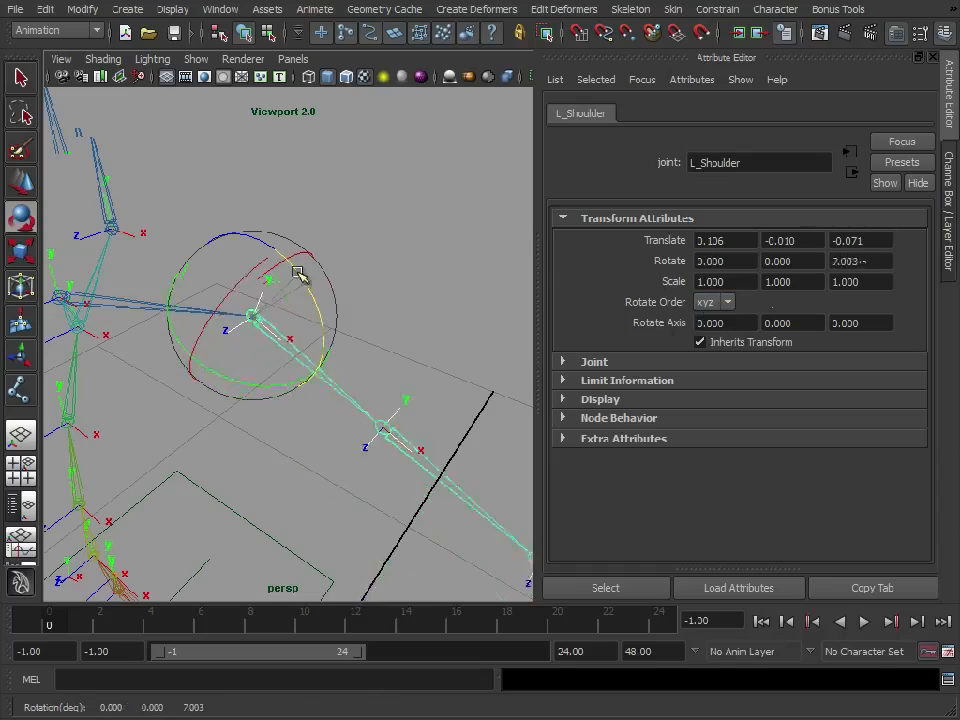
pyautogui.moveTo(296, 276); pyautogui.dragTo(270, 300)
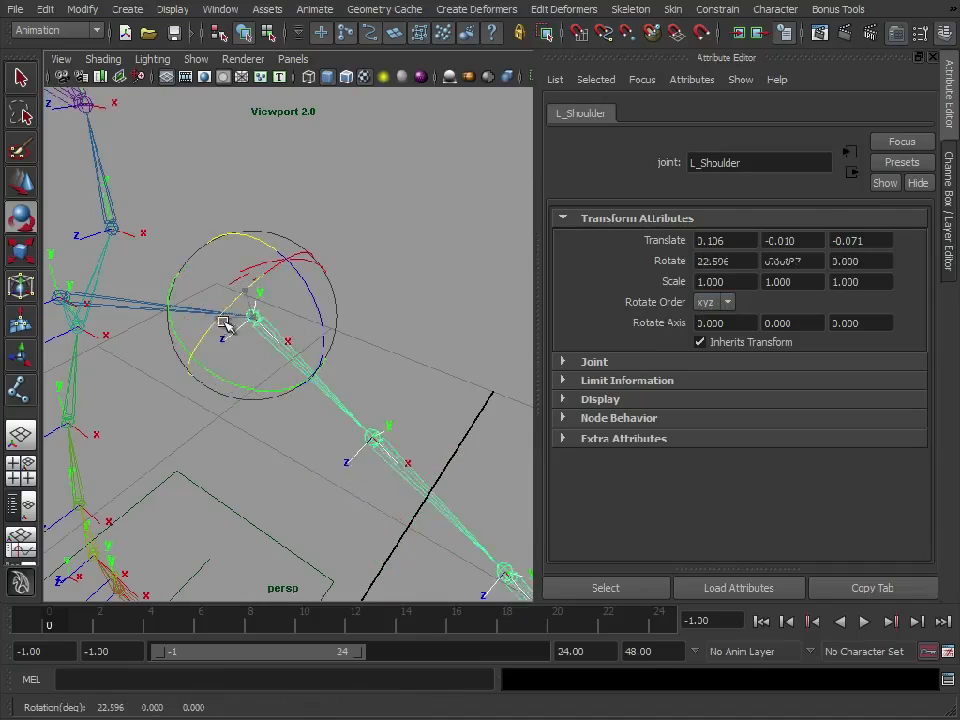
pyautogui.press('ctrl+z')
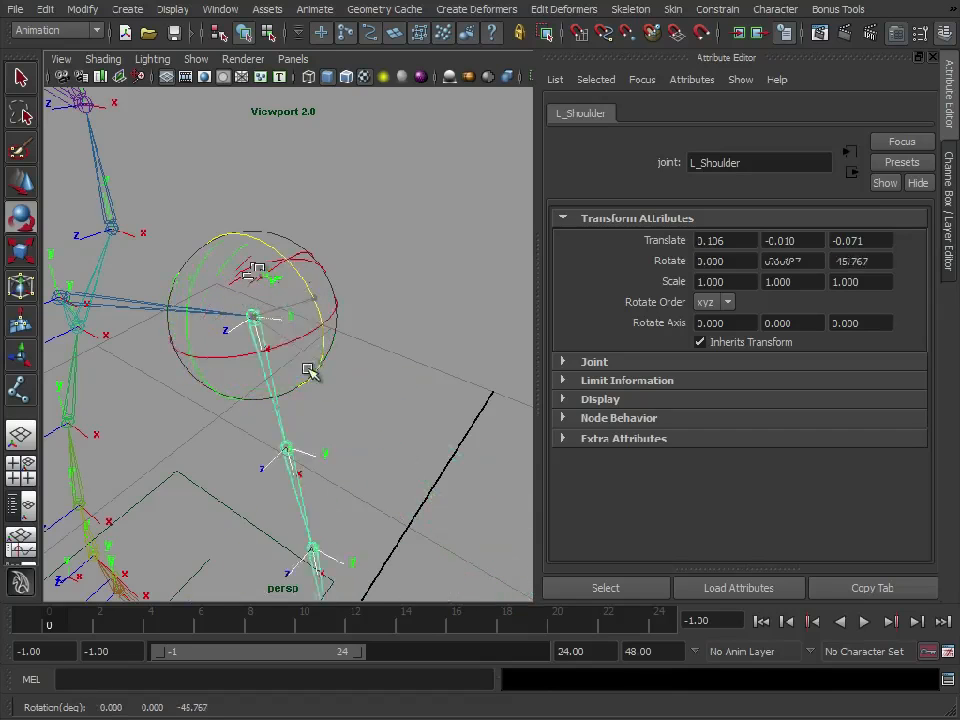
pyautogui.moveTo(310, 370); pyautogui.dragTo(284, 270)
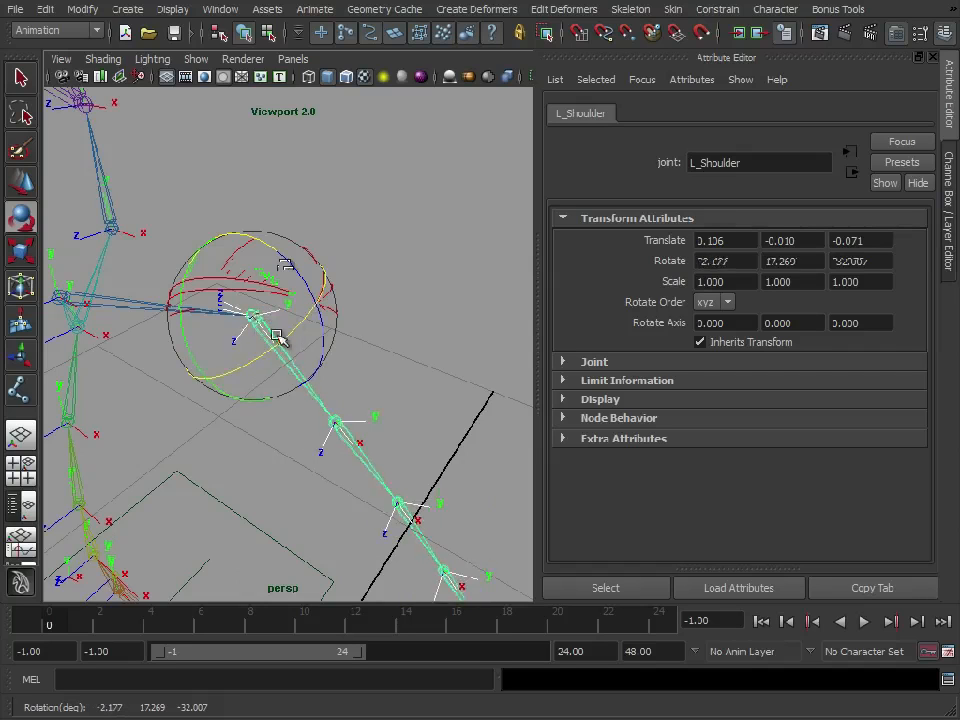
pyautogui.moveTo(276, 336); pyautogui.dragTo(304, 330)
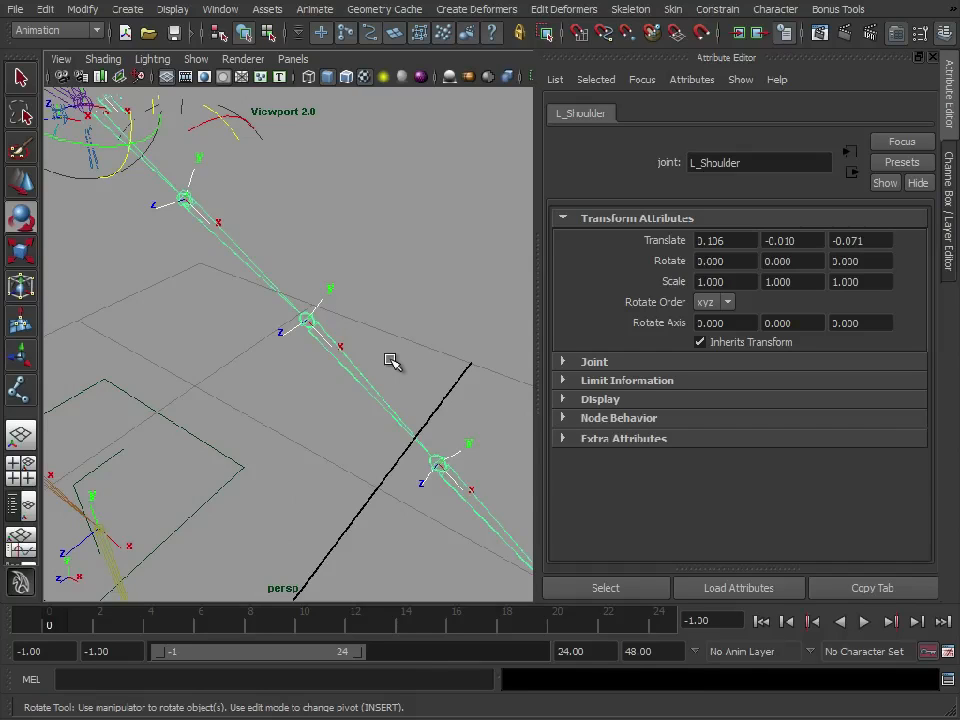
# Keep L_Shoulder's rotate order at xyz and select the L_Elbow joint
pyautogui.click(728, 300)
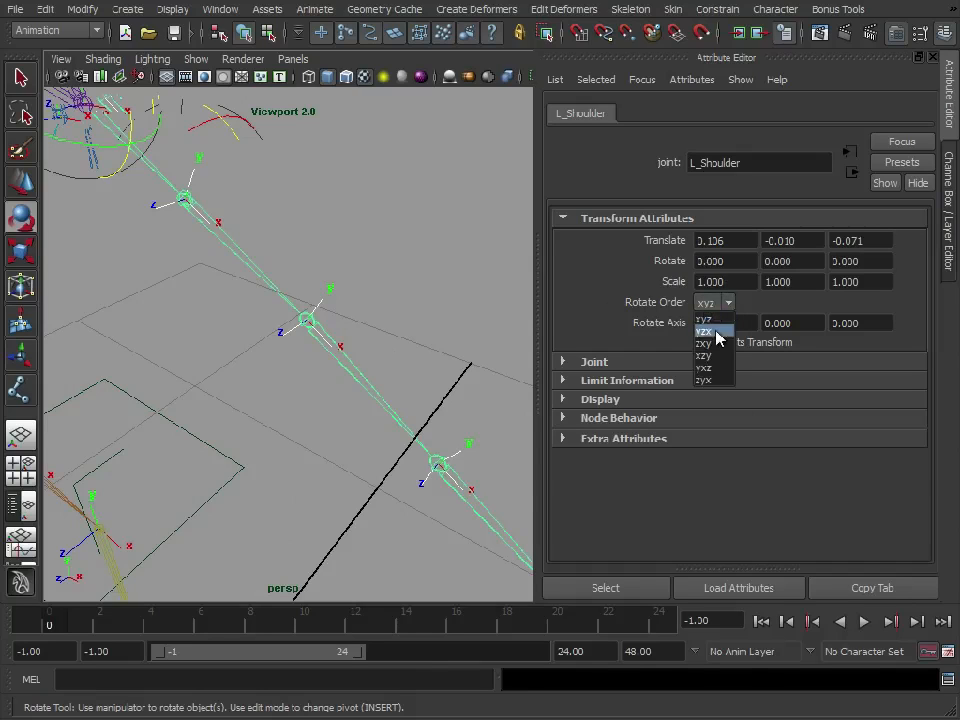
pyautogui.moveTo(716, 380)
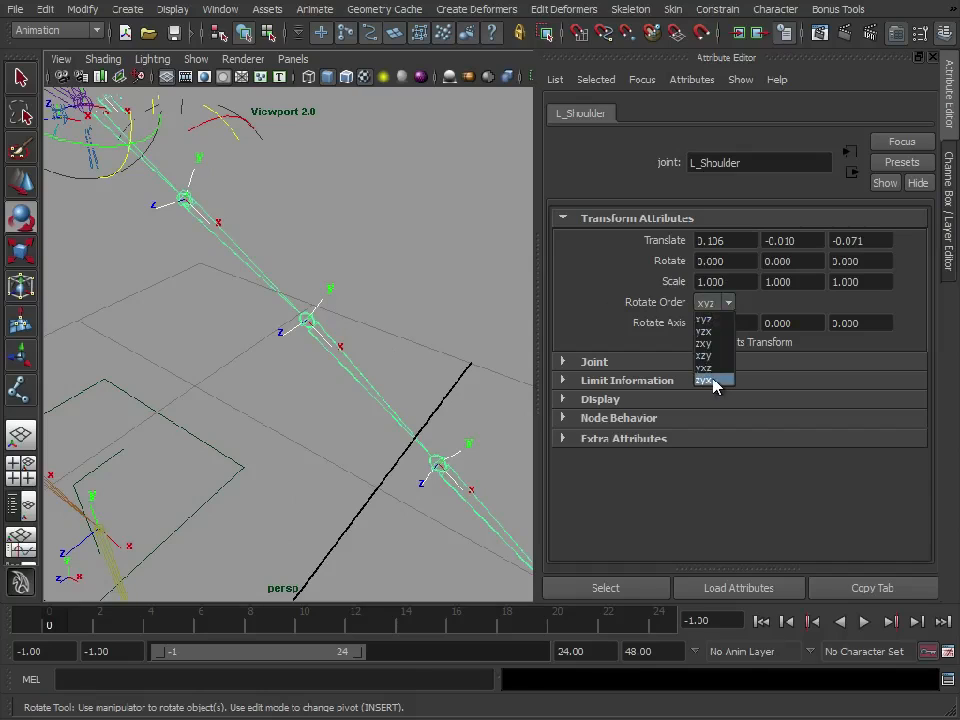
pyautogui.moveTo(714, 320)
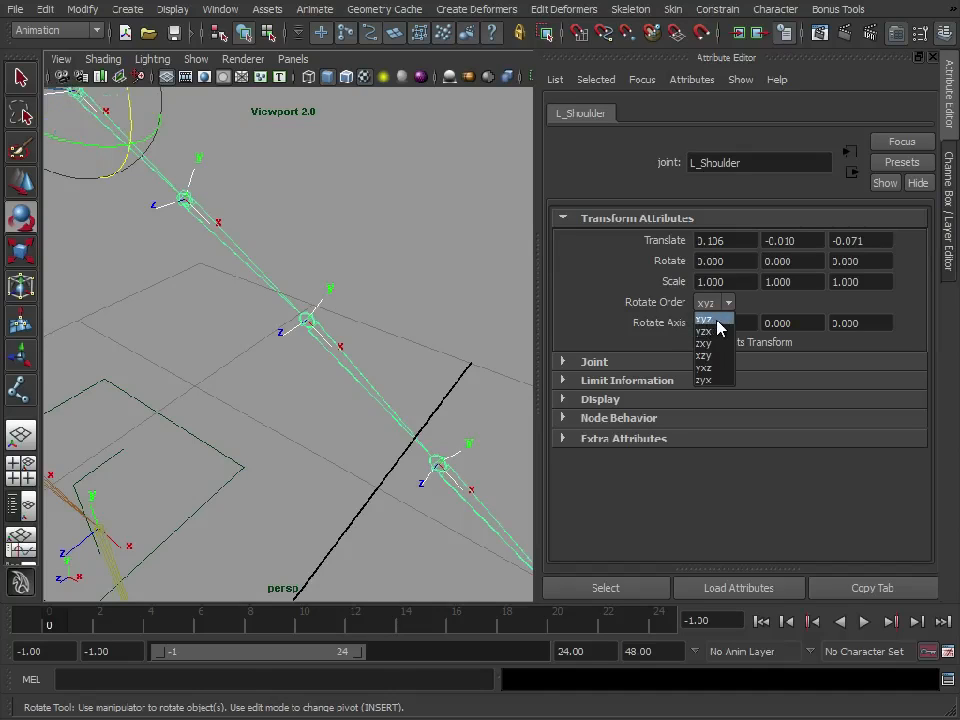
pyautogui.click(704, 318)
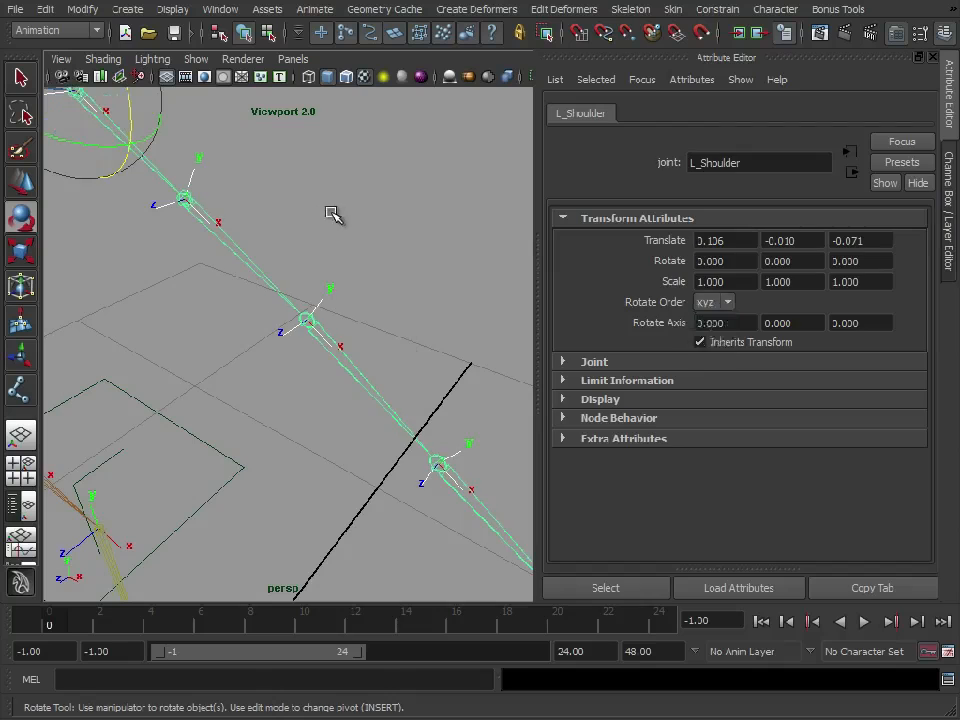
pyautogui.click(308, 320)
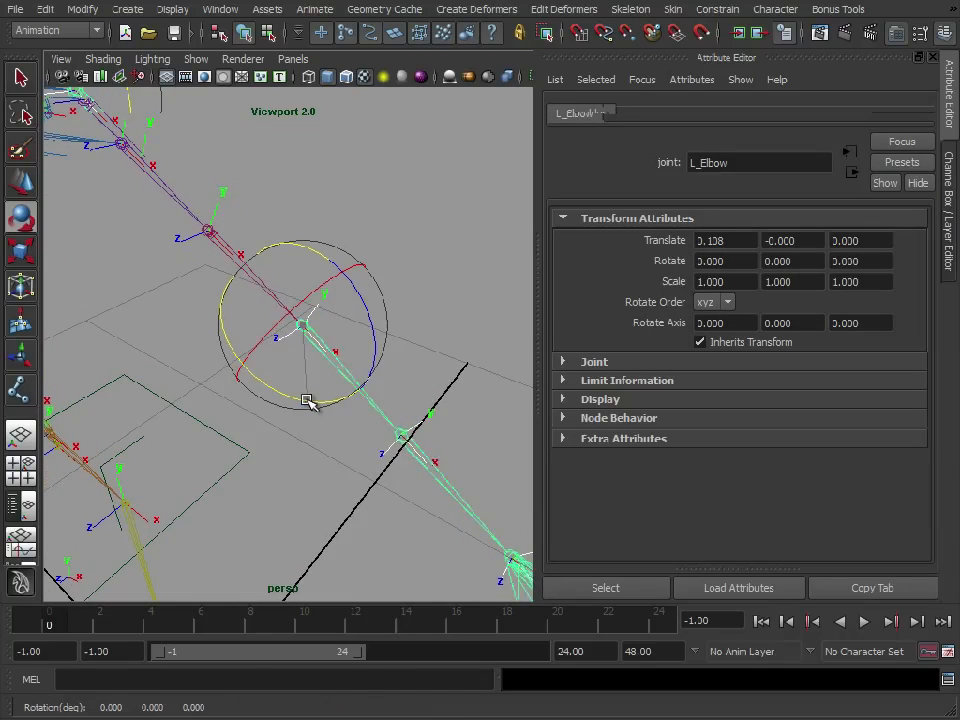
# Test-rotate L_Elbow, then give it a new rotation order in place of xyz
pyautogui.moveTo(310, 404); pyautogui.dragTo(224, 360)
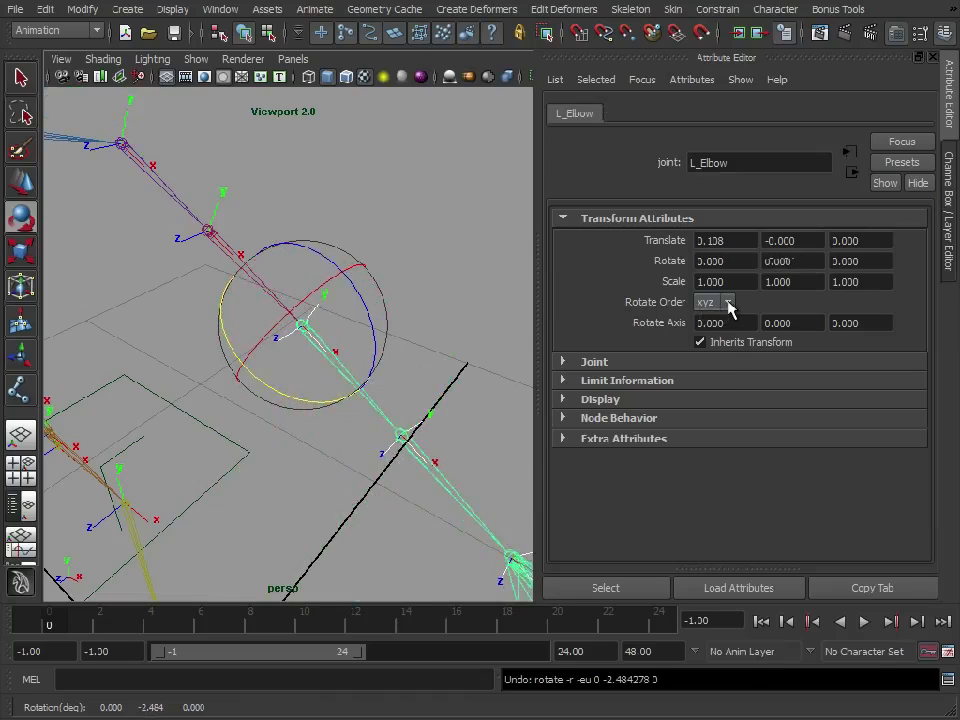
pyautogui.click(712, 302)
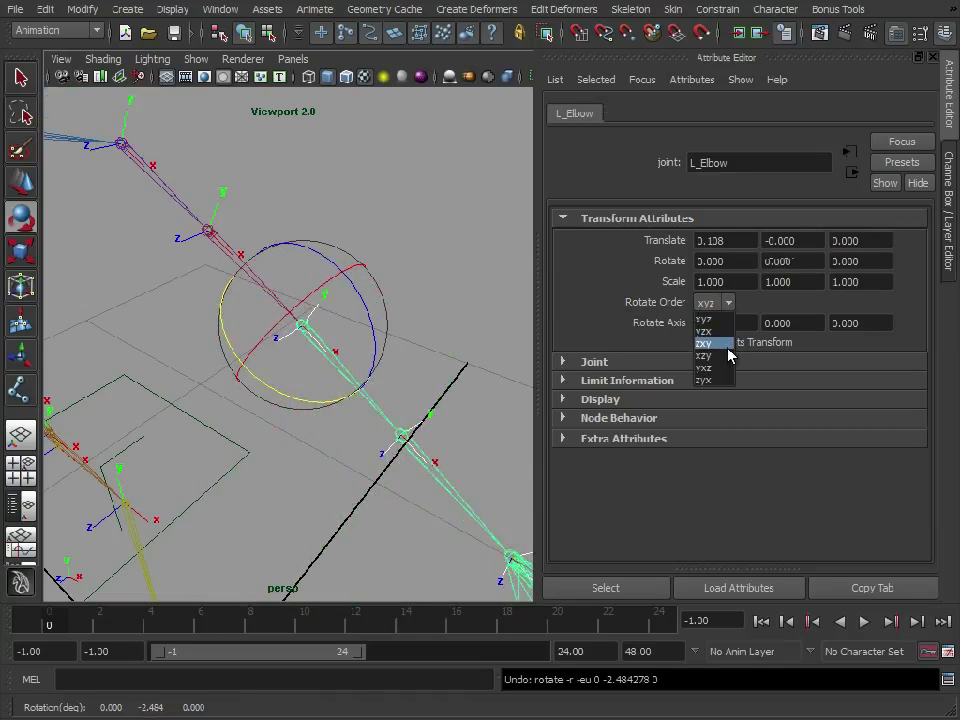
pyautogui.click(704, 342)
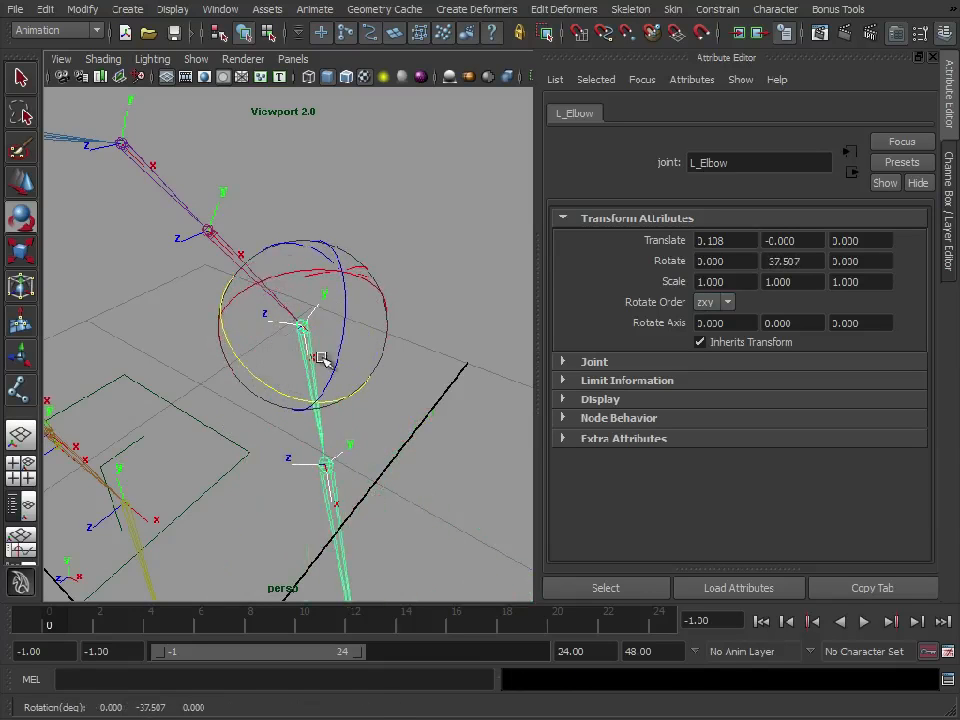
pyautogui.moveTo(316, 272)
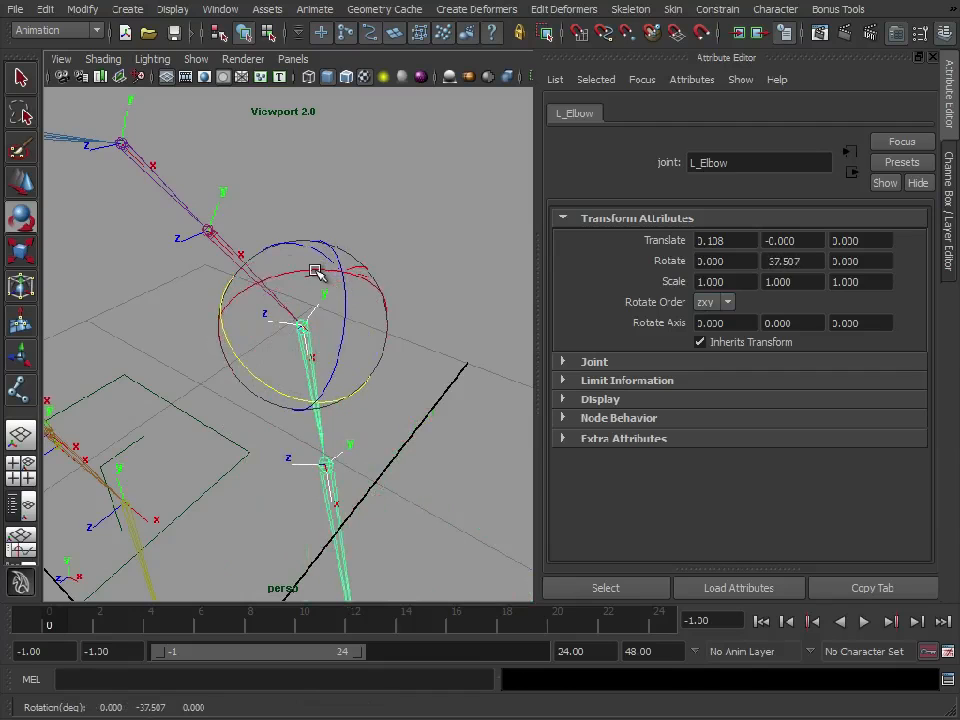
# Rotate L_Elbow on several axes to check the new order's gimbal behaviour
pyautogui.moveTo(316, 272); pyautogui.dragTo(296, 280)
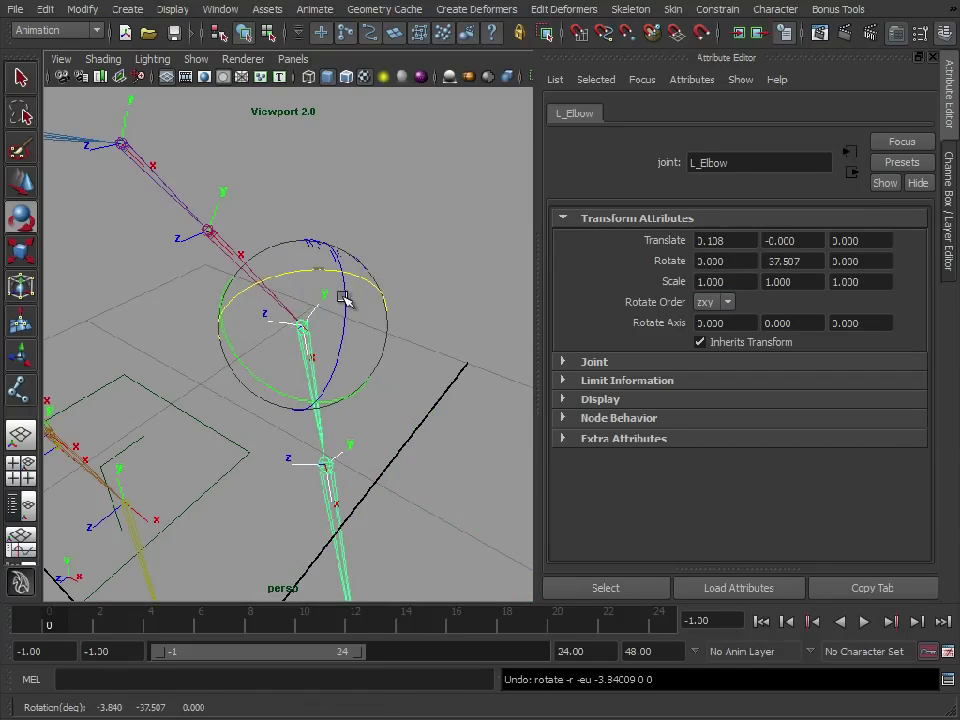
pyautogui.moveTo(344, 296); pyautogui.dragTo(350, 322)
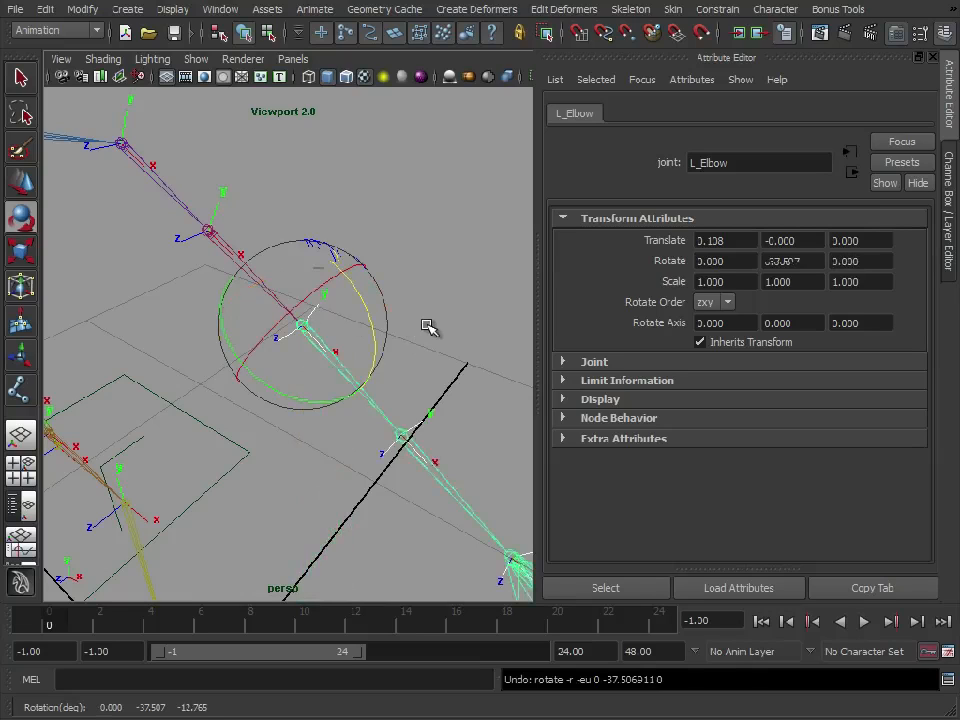
pyautogui.moveTo(304, 300)
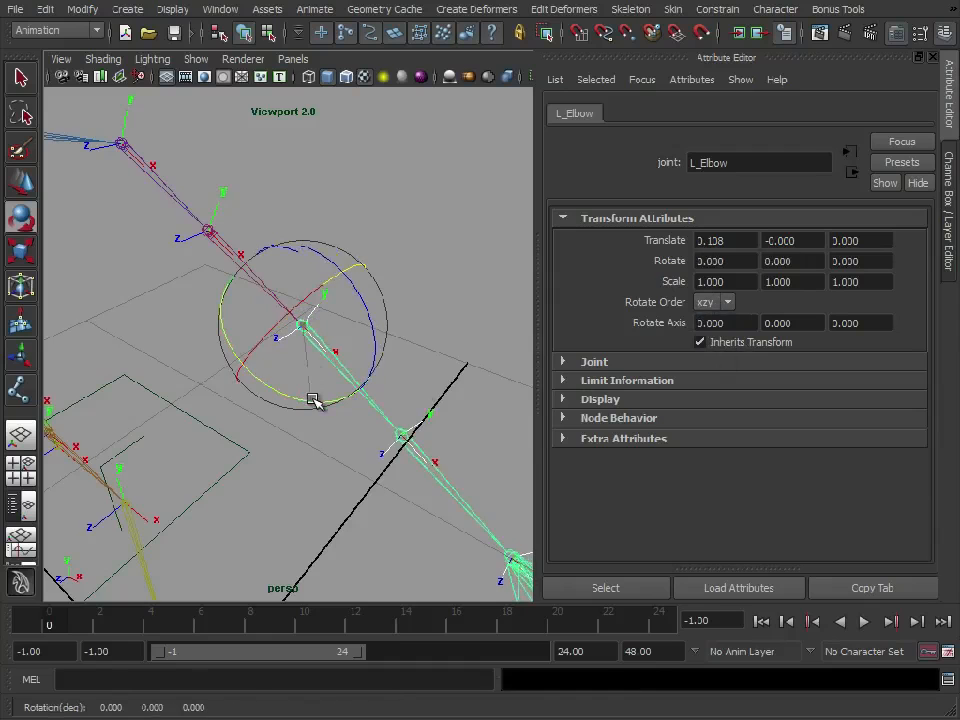
pyautogui.moveTo(316, 400); pyautogui.dragTo(348, 350)
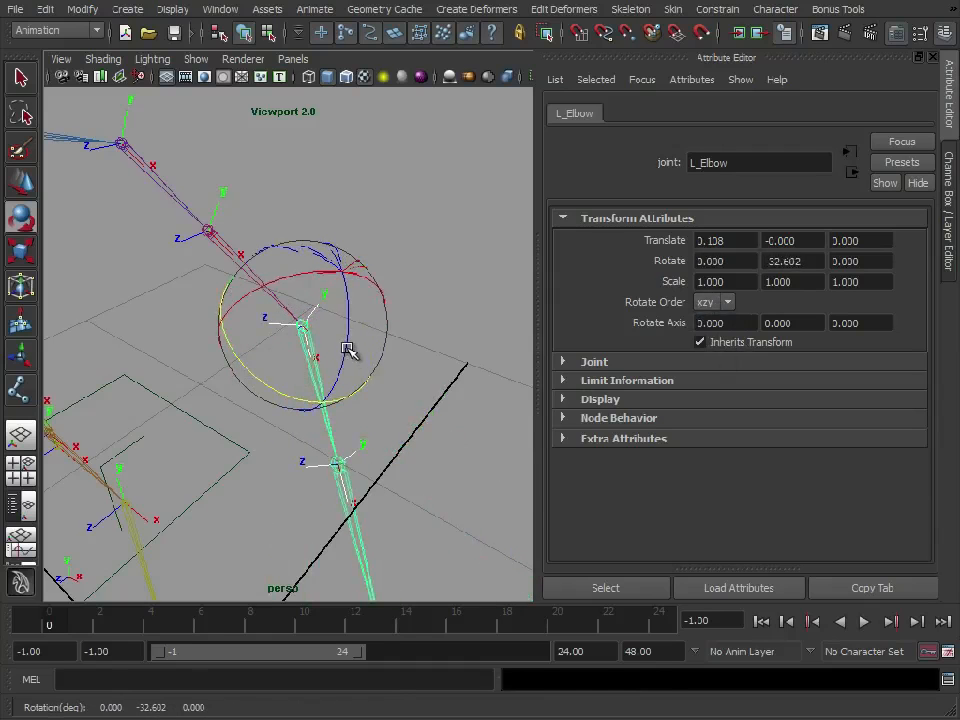
pyautogui.moveTo(348, 350); pyautogui.dragTo(316, 278)
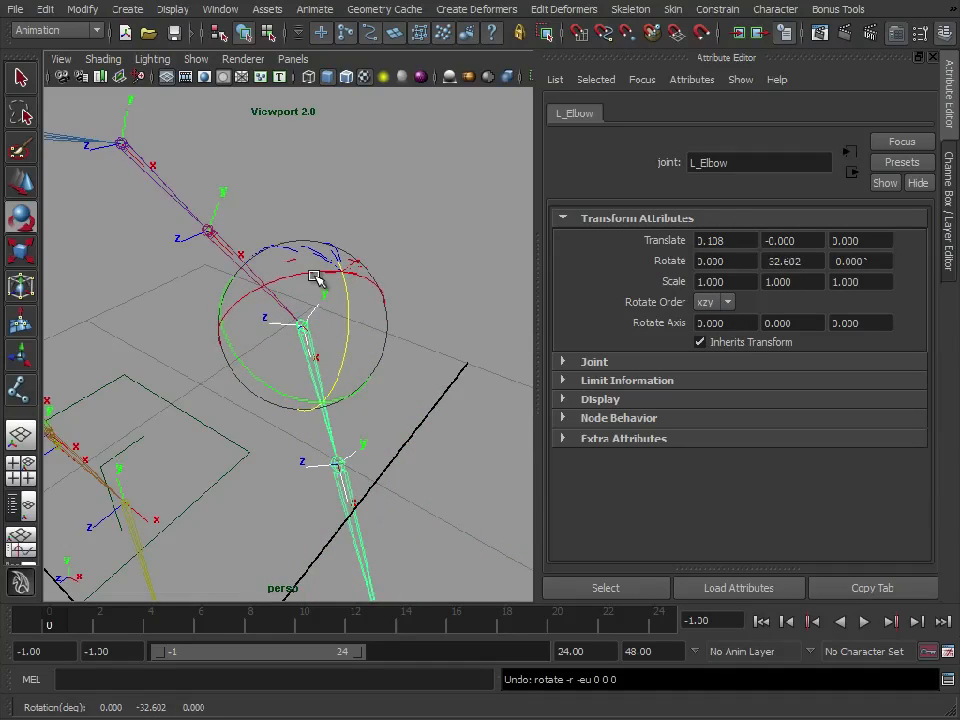
pyautogui.moveTo(316, 278); pyautogui.dragTo(304, 278)
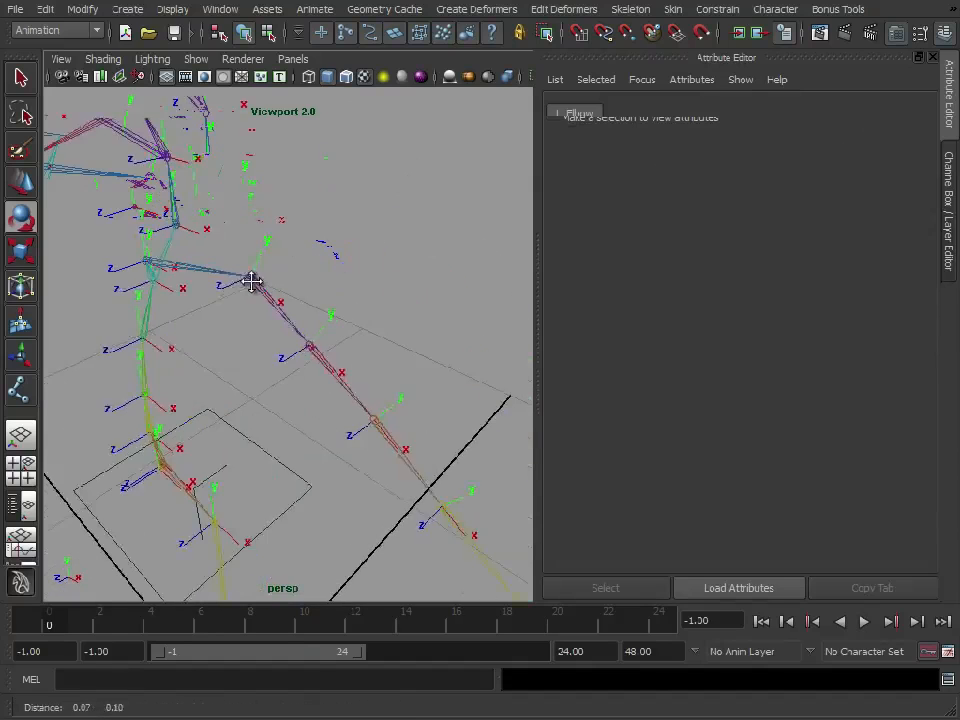
# Rotate the L_Shoulder joint about its X axis to swing the arm
pyautogui.click(256, 280)
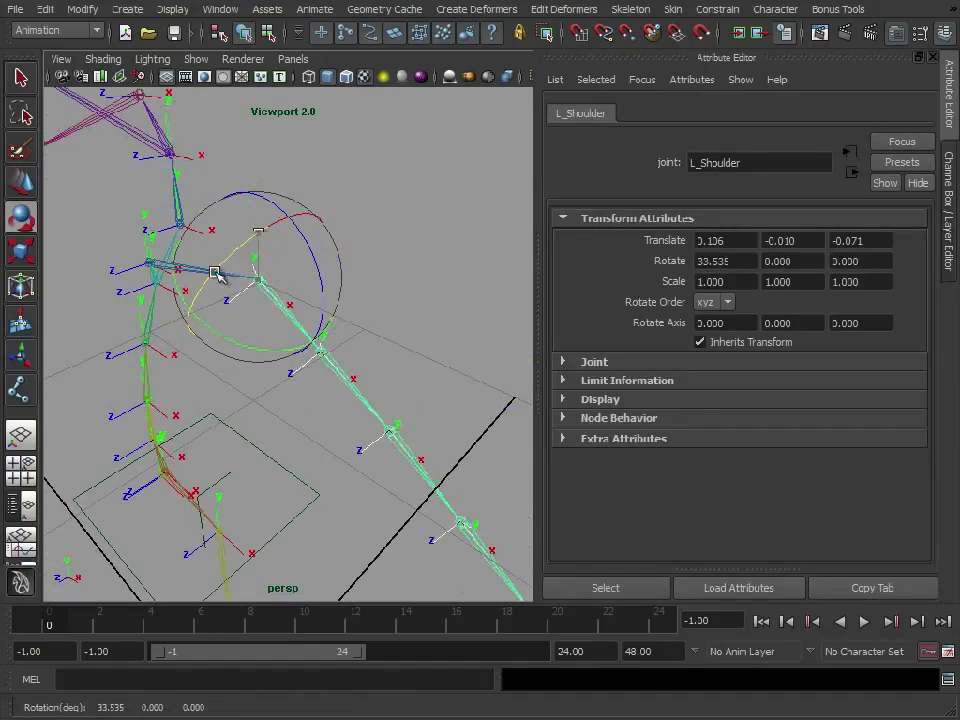
pyautogui.moveTo(216, 272); pyautogui.dragTo(312, 272)
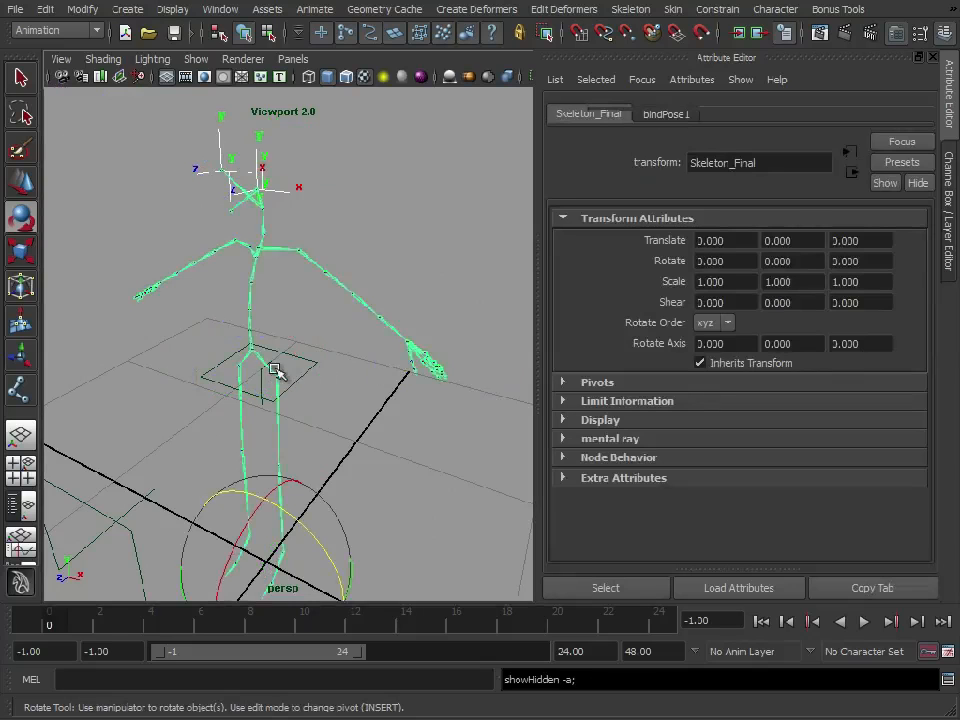
# Show local rotation axes on all joints of the Skeleton_Final hierarchy
pyautogui.click(44, 8)
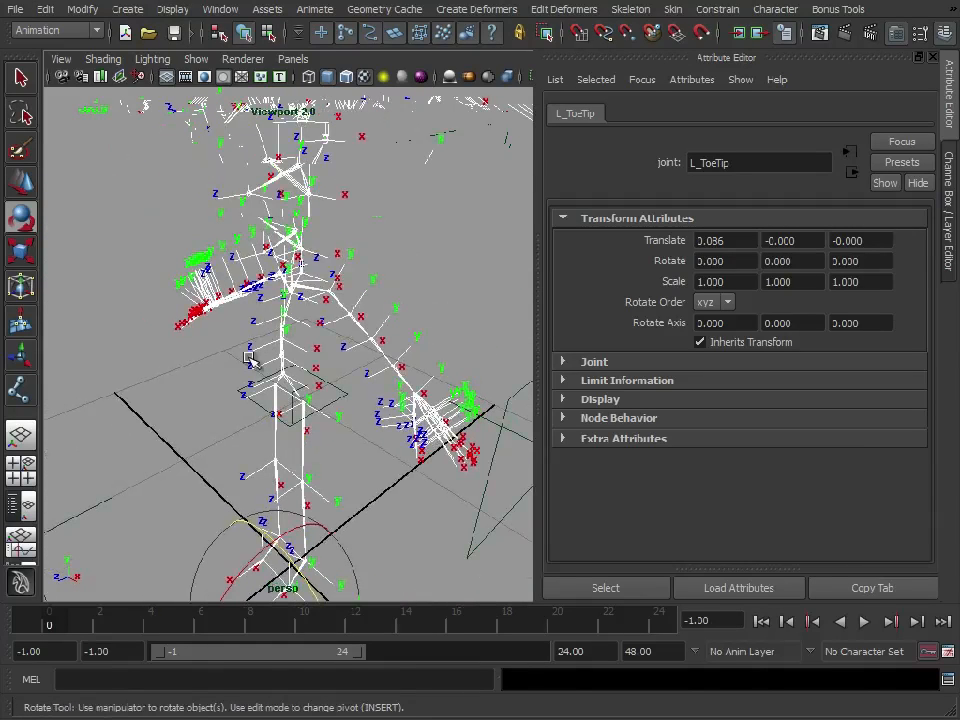
pyautogui.moveTo(236, 350)
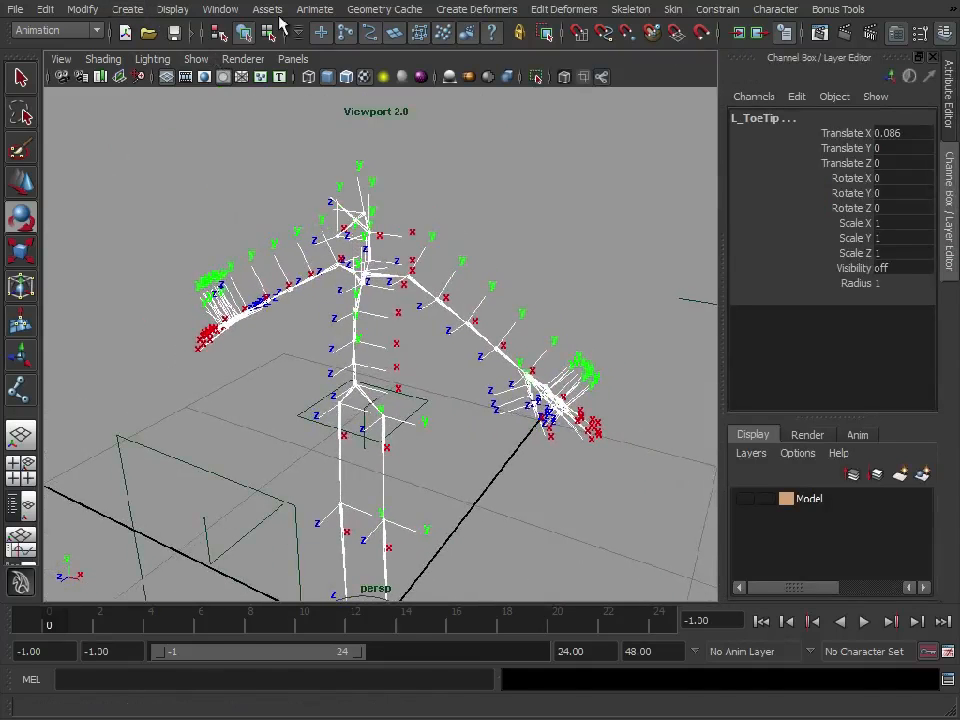
# Bring up the Display > Show submenu for object-type visibility
pyautogui.click(172, 8)
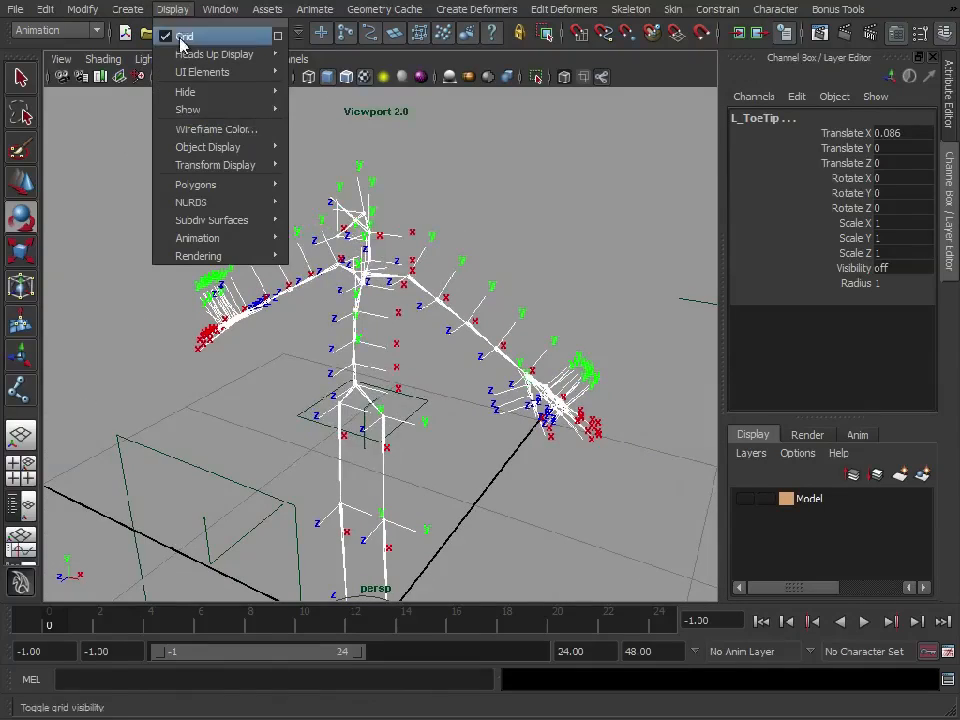
pyautogui.moveTo(188, 108)
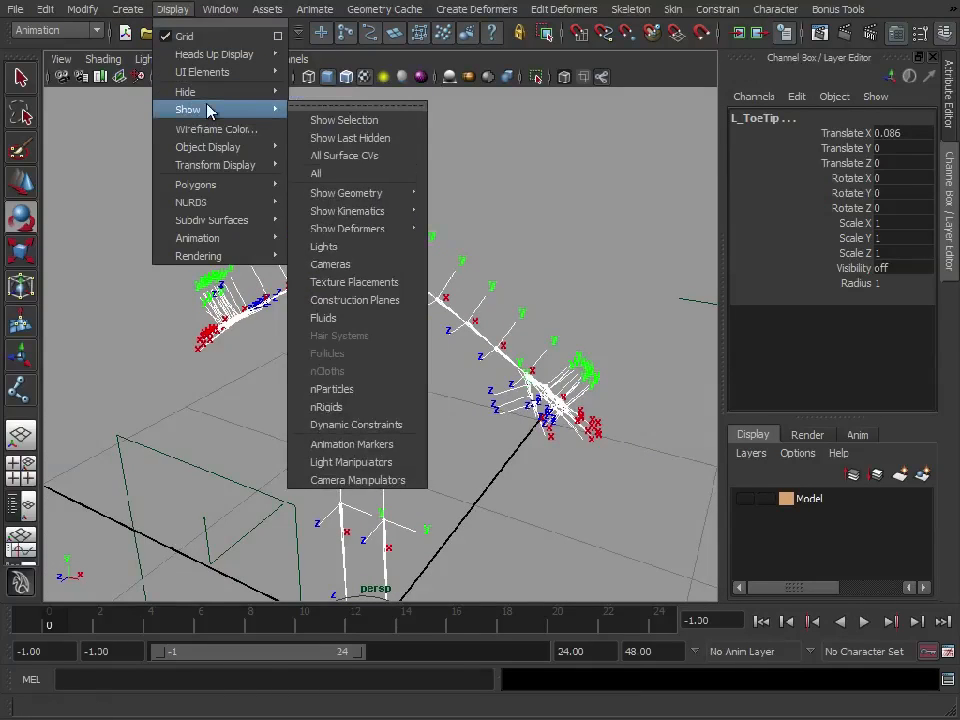